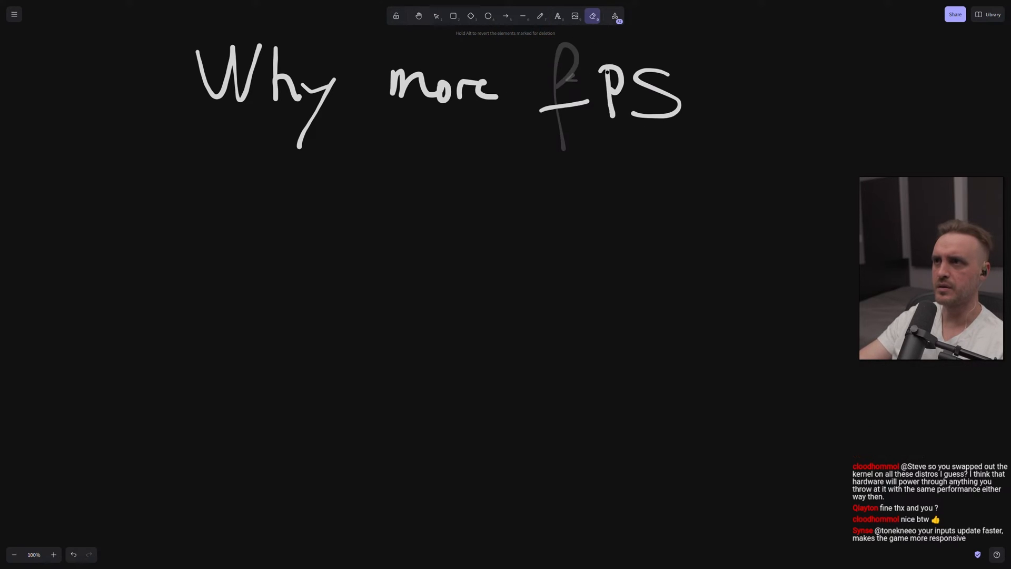
Step: Redraw the F, add the question mark and underline the title 'Why more FPS?', then start a note below
click(540, 15)
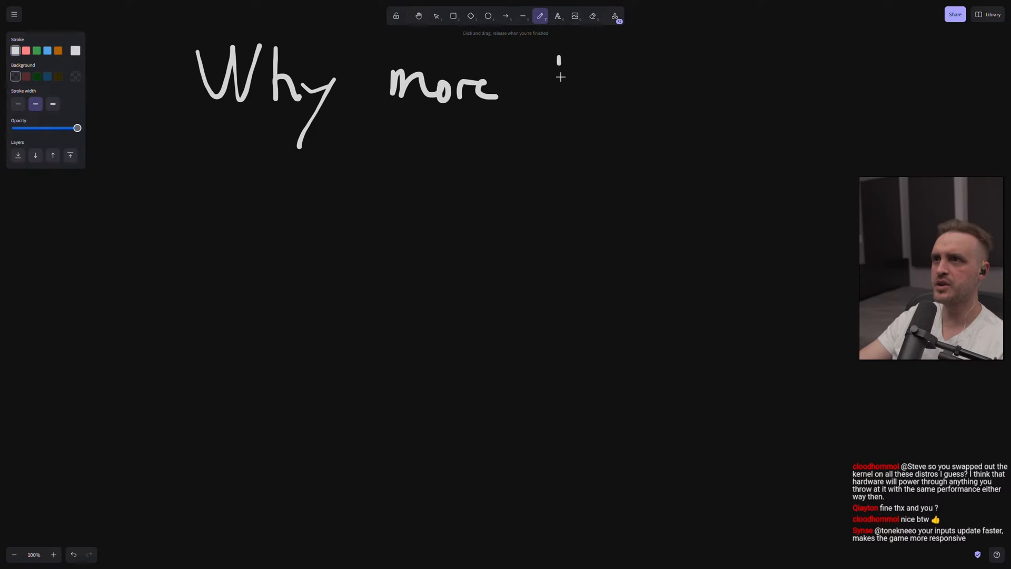
drag(554, 61, 678, 116)
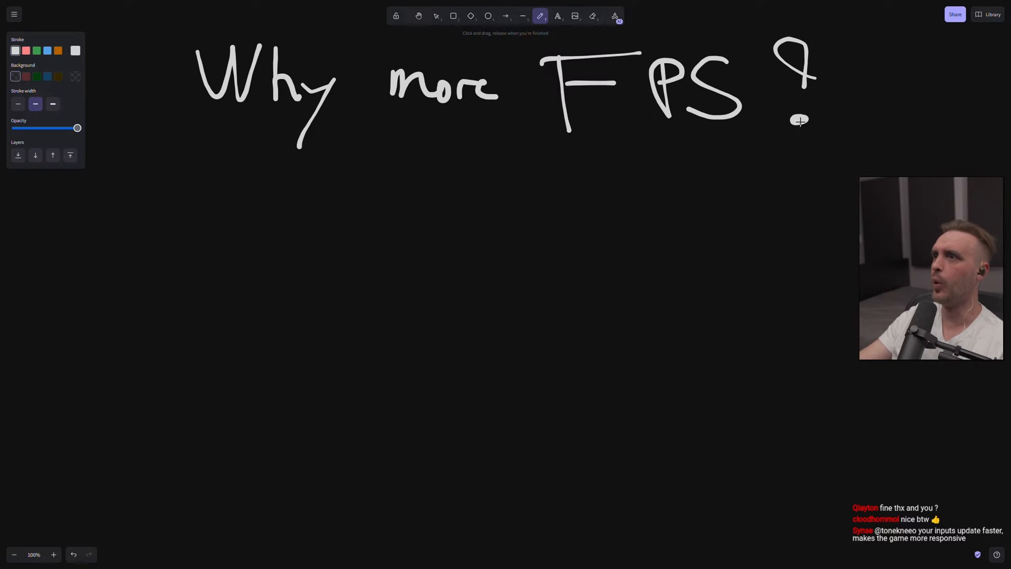
drag(223, 116, 806, 149)
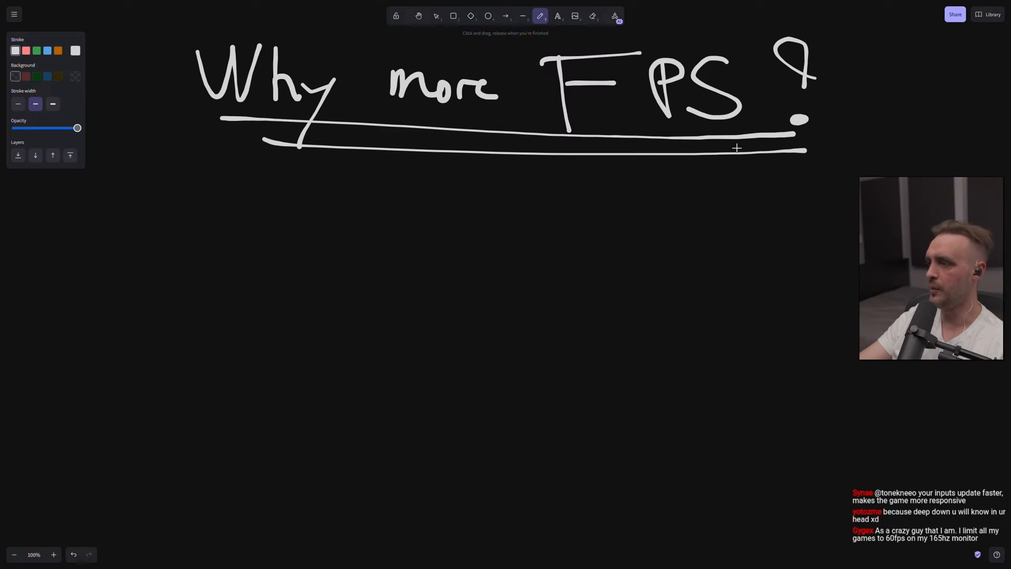
mouse_move(242, 202)
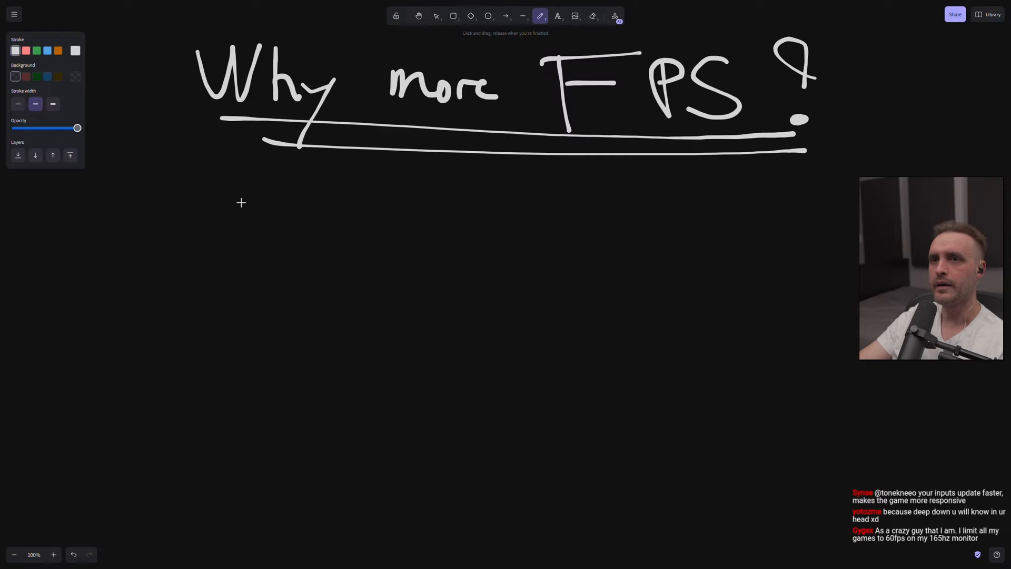
drag(42, 203, 42, 230)
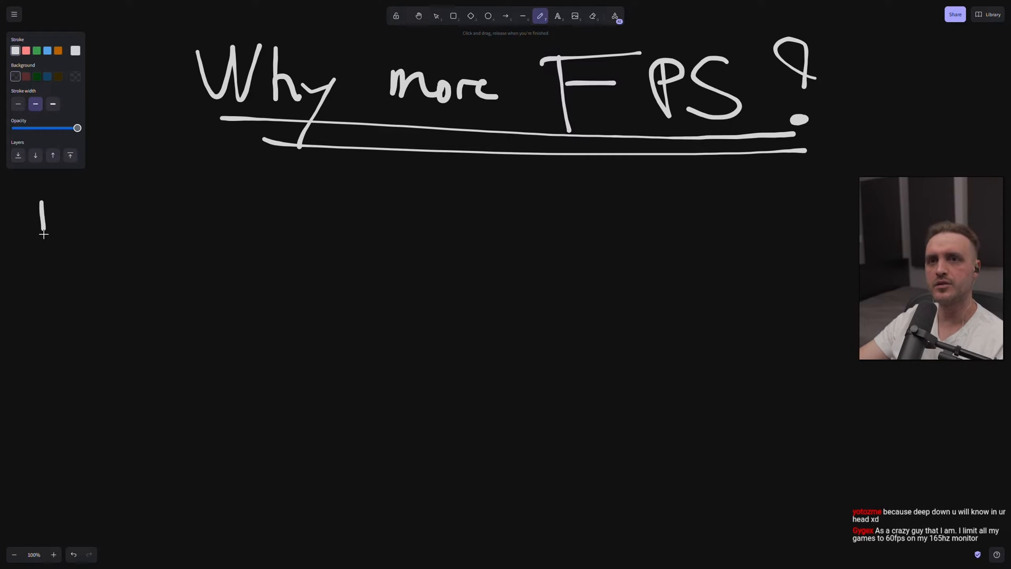
Step: Handwrite 'BMW: 154 FPS | 138' underlined, then an underlined 'But capping:' heading
drag(38, 200, 148, 233)
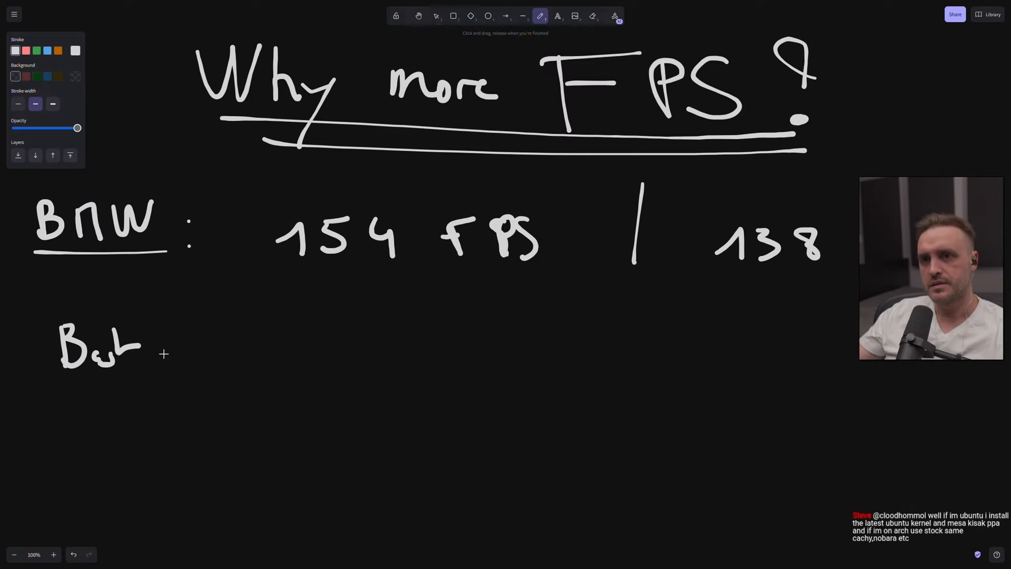
drag(155, 352, 297, 394)
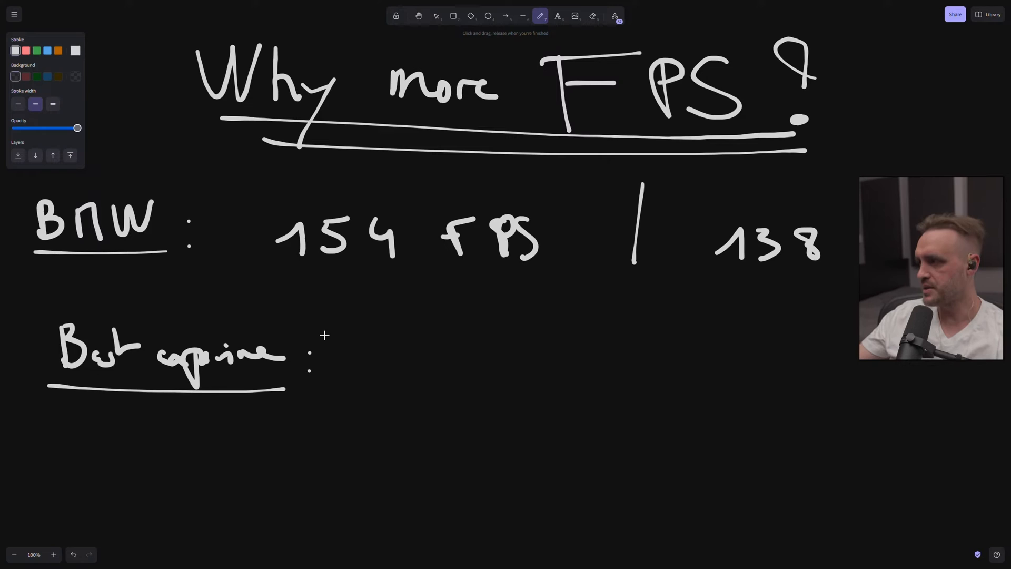
mouse_move(379, 322)
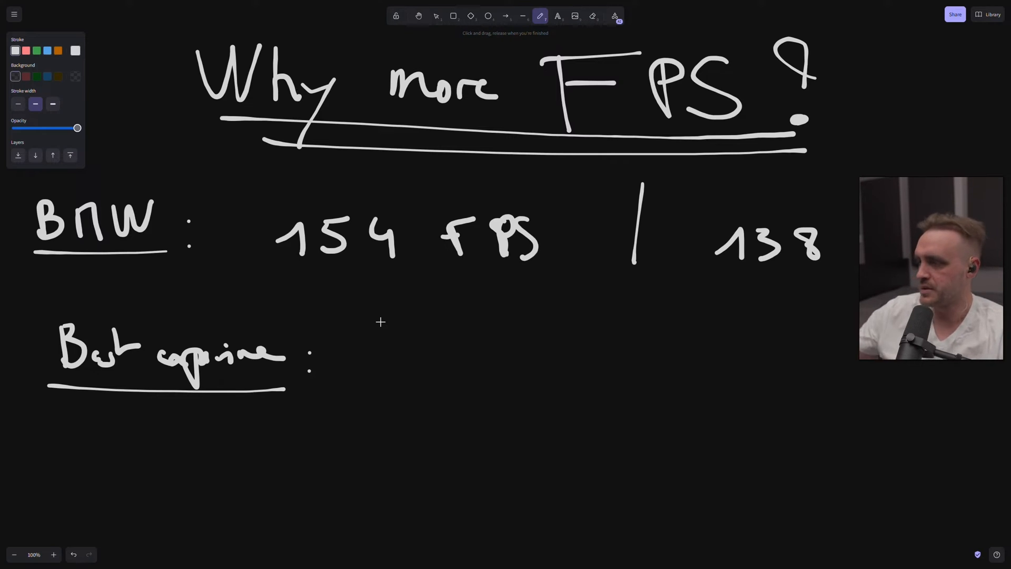
Step: Write 'Monitor refresh rate' with 165 Hz over 144 Hz and box the 138 figure
drag(414, 322, 413, 348)
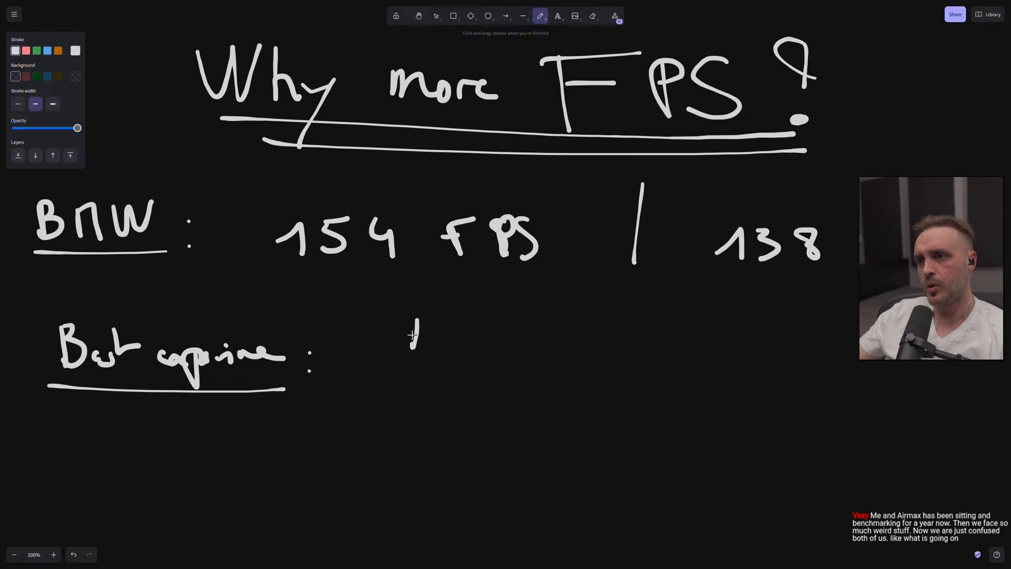
drag(413, 335, 590, 335)
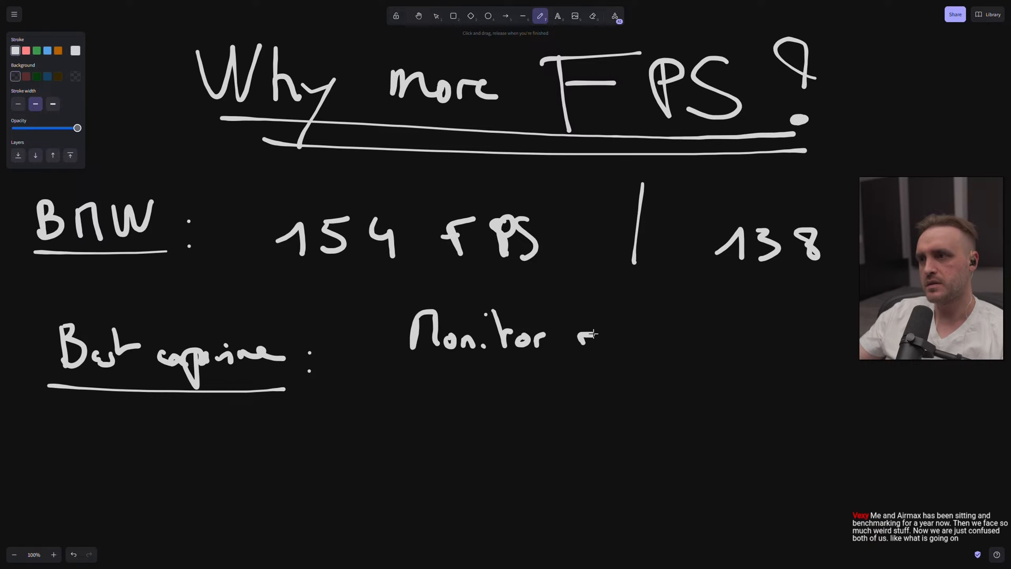
drag(574, 336, 742, 338)
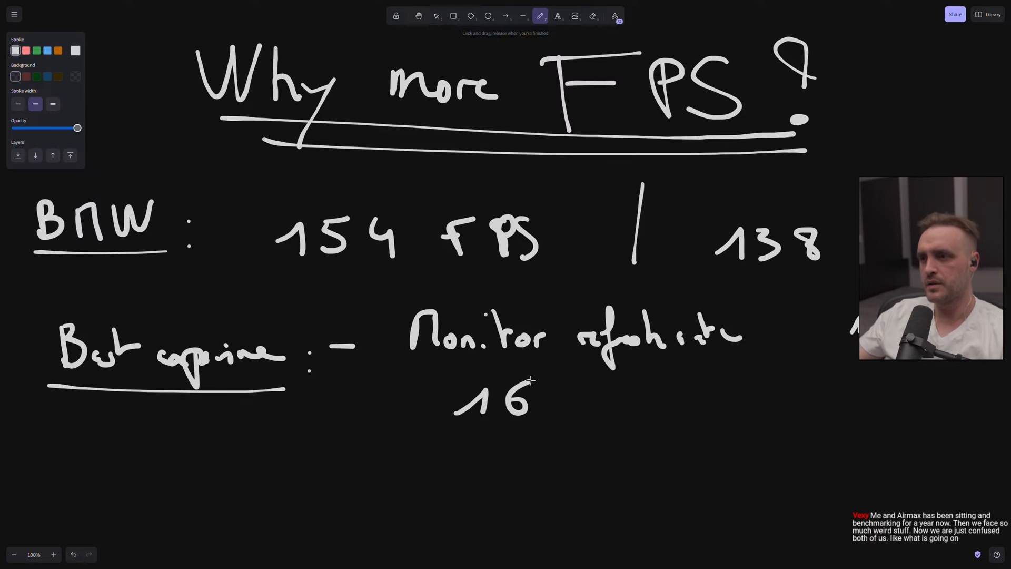
drag(535, 400, 644, 396)
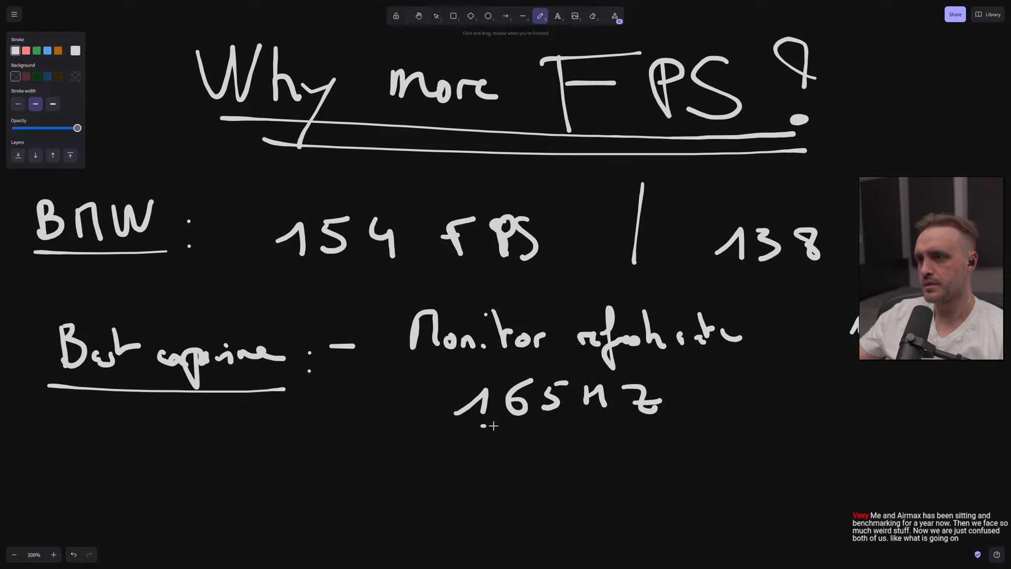
drag(487, 425, 675, 424)
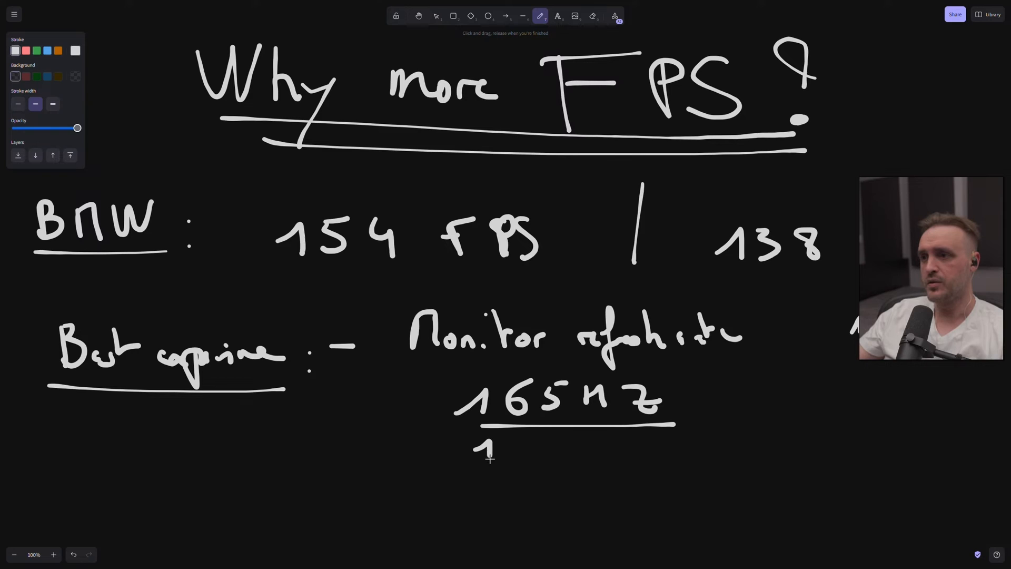
drag(486, 449, 612, 445)
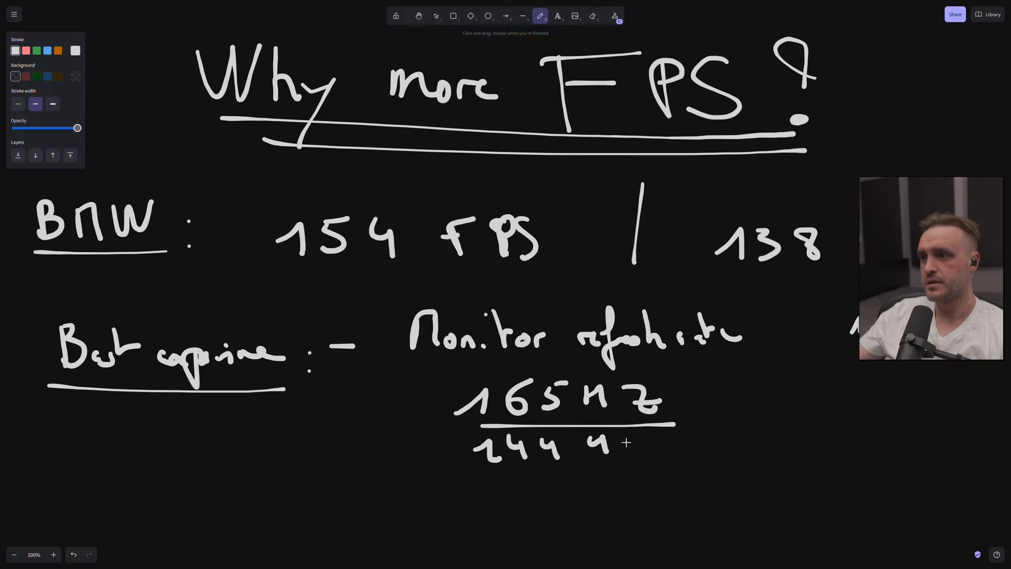
drag(715, 278, 825, 279)
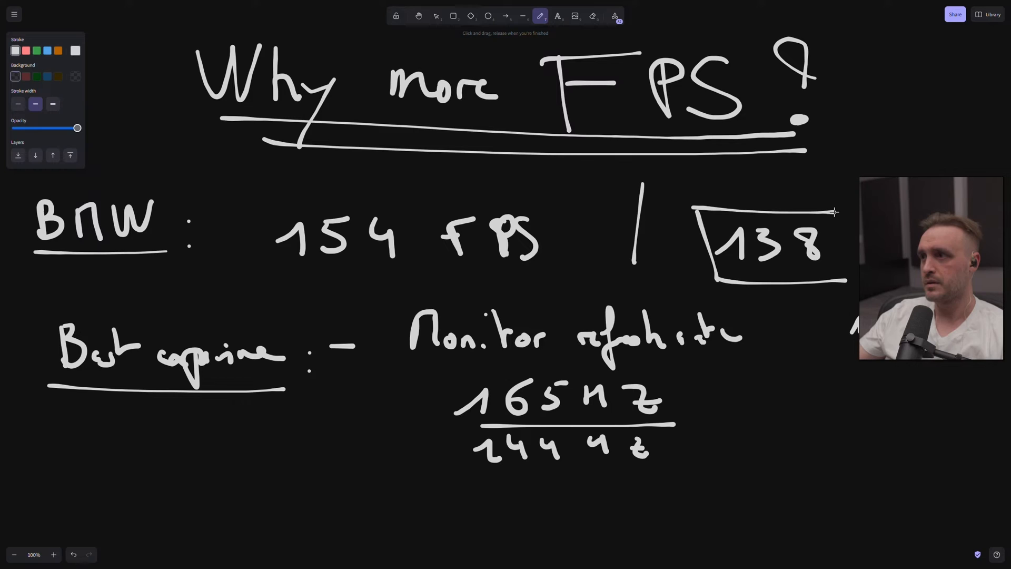
drag(480, 477, 583, 479)
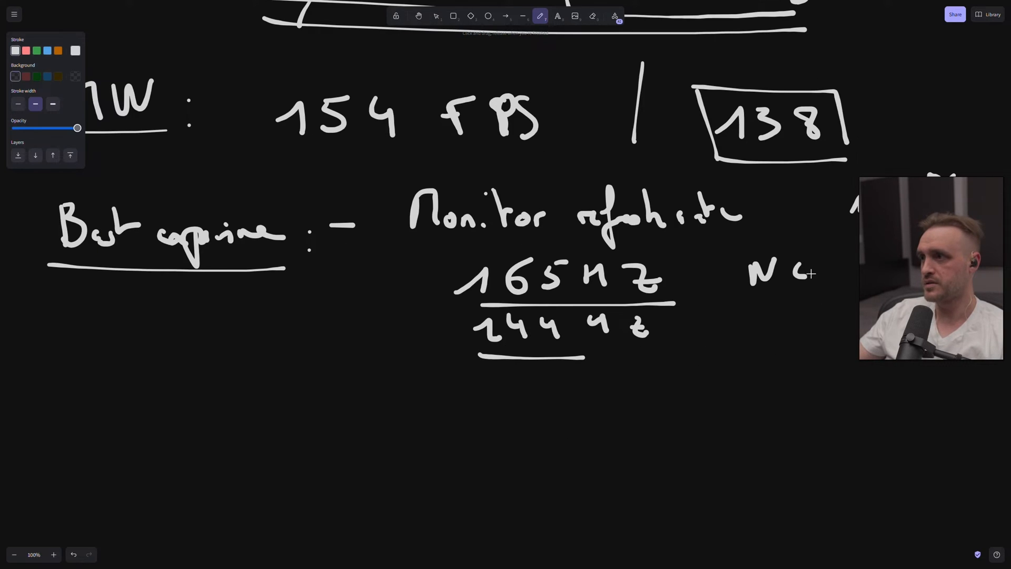
drag(781, 316, 832, 316)
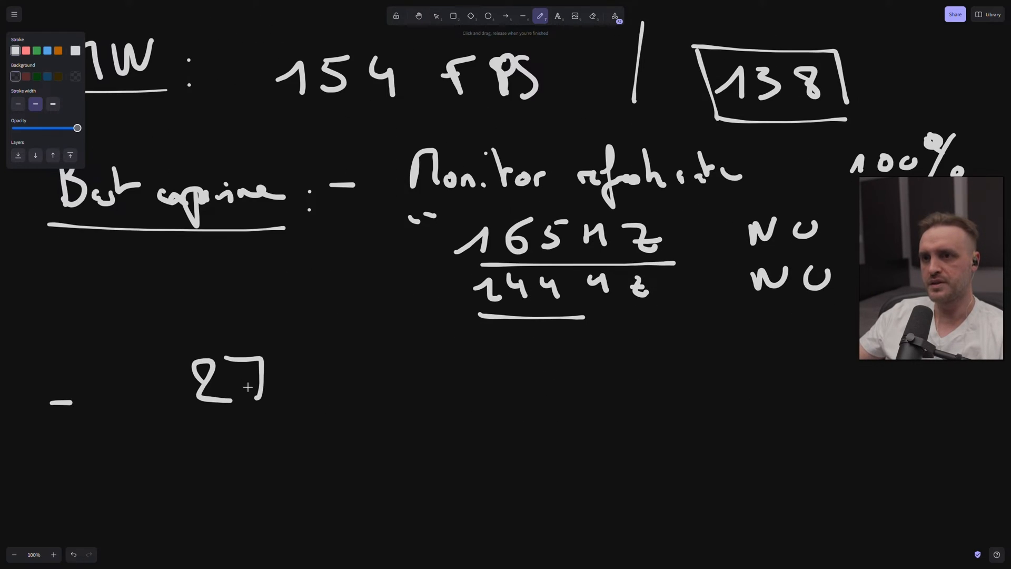
Step: Write an underlined '270 hz' with an arrow to the minimum-fps note
drag(258, 381, 380, 387)
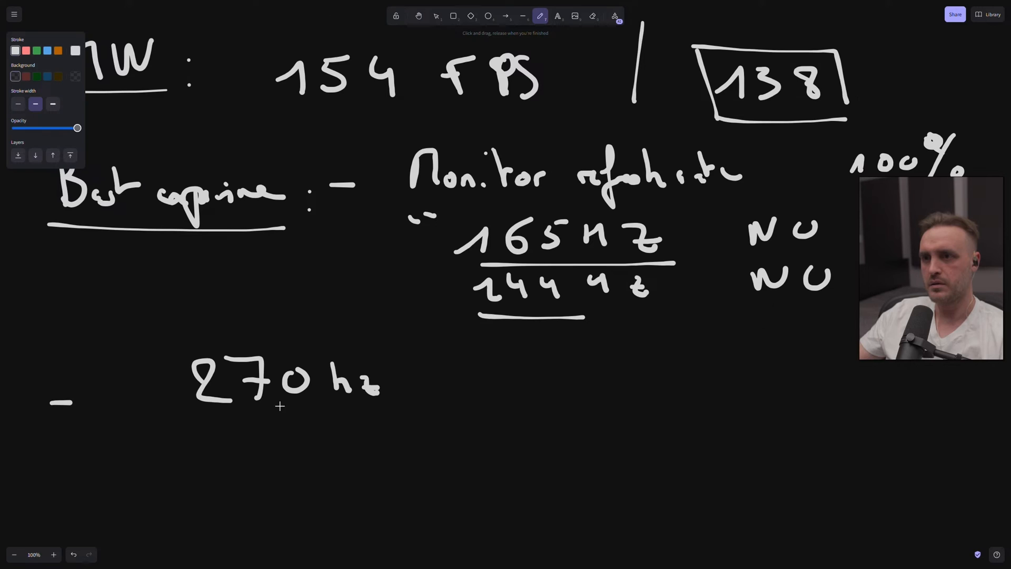
drag(222, 412, 370, 415)
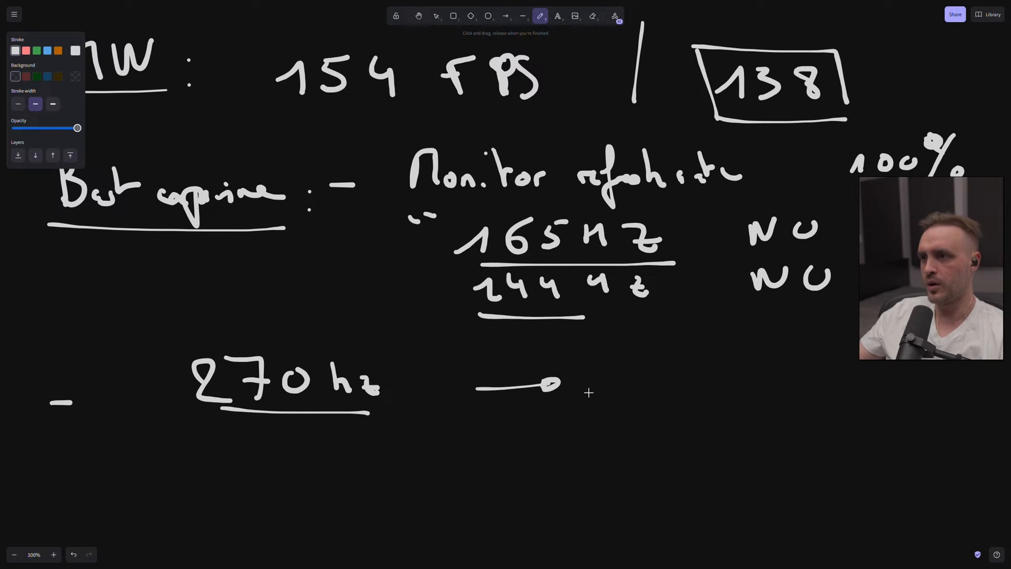
drag(587, 384, 684, 387)
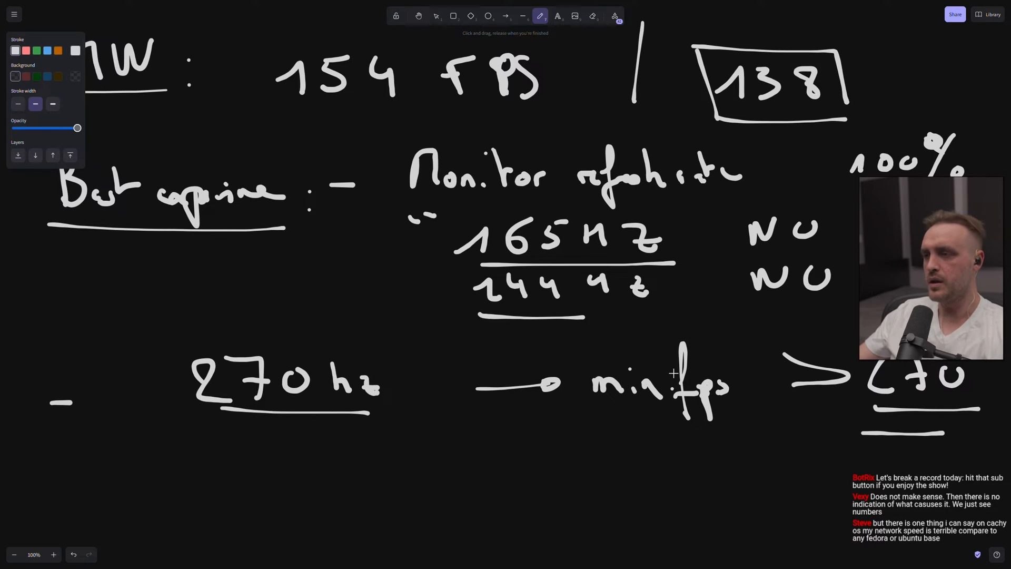
scroll(down, 3)
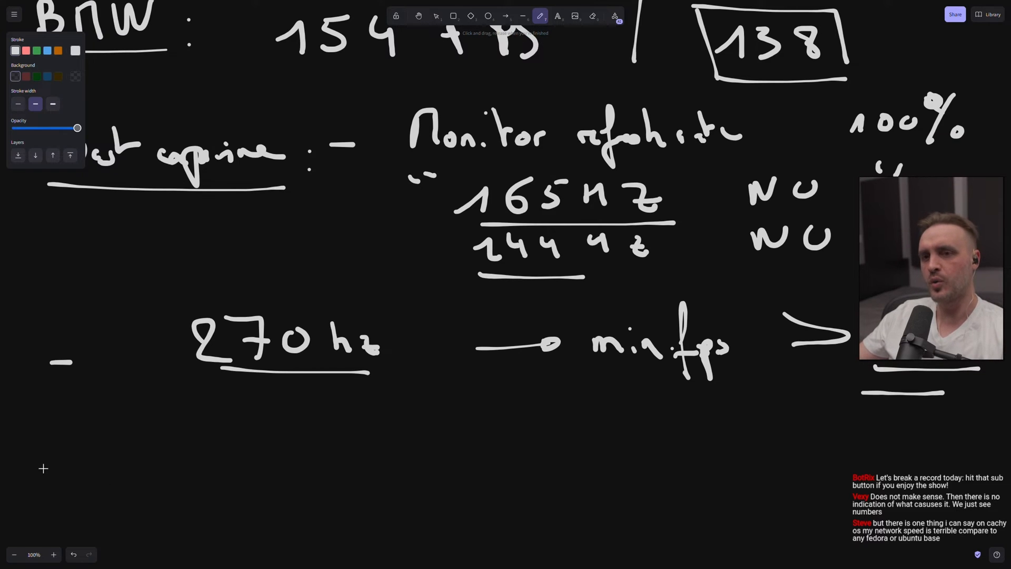
Step: Write a boxed 'Input Lag / Graphics' point, then box the 154 FPS figure beside BMW
drag(84, 445, 155, 477)
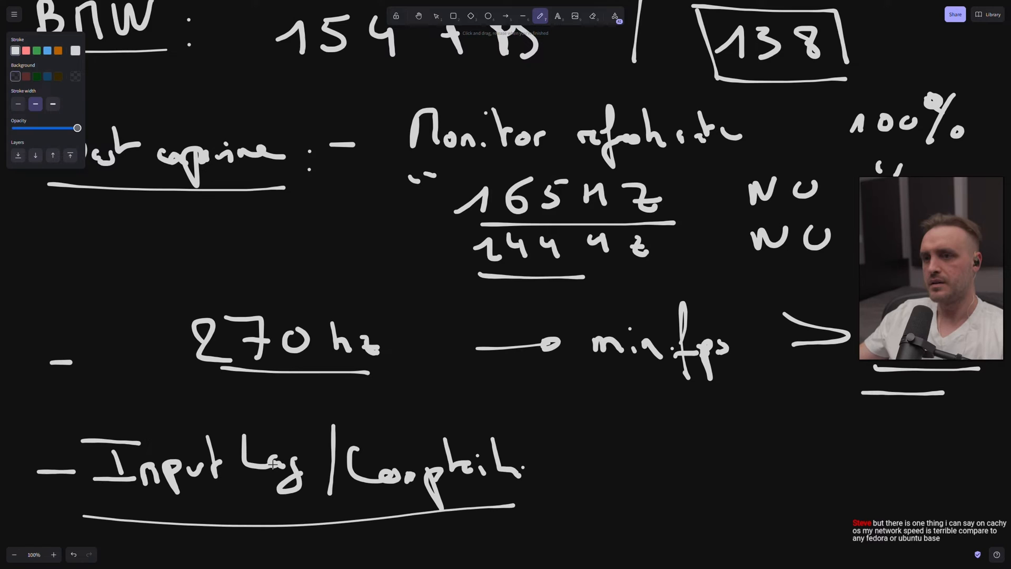
drag(55, 422, 522, 497)
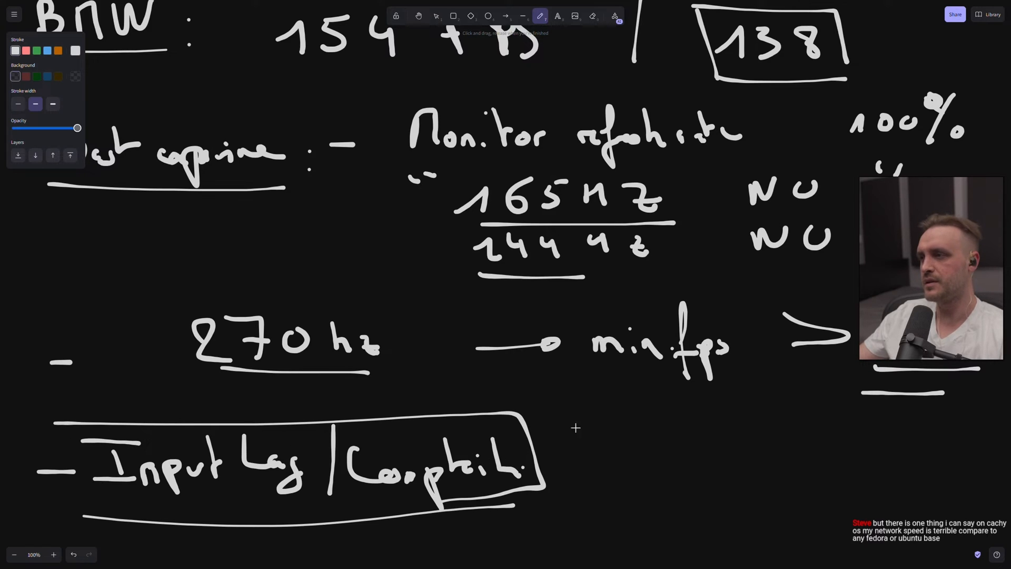
drag(31, 401, 780, 408)
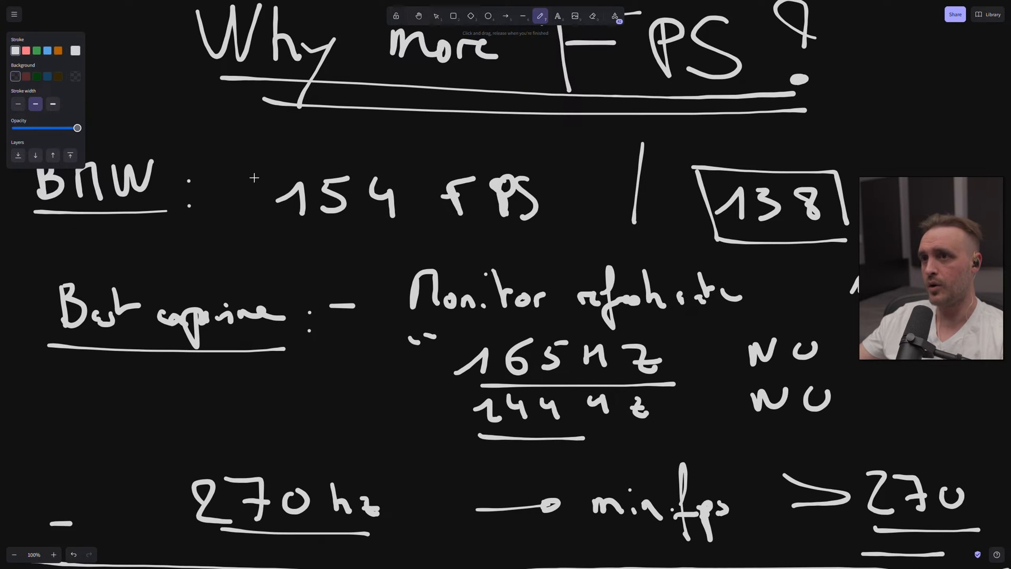
drag(255, 133, 587, 239)
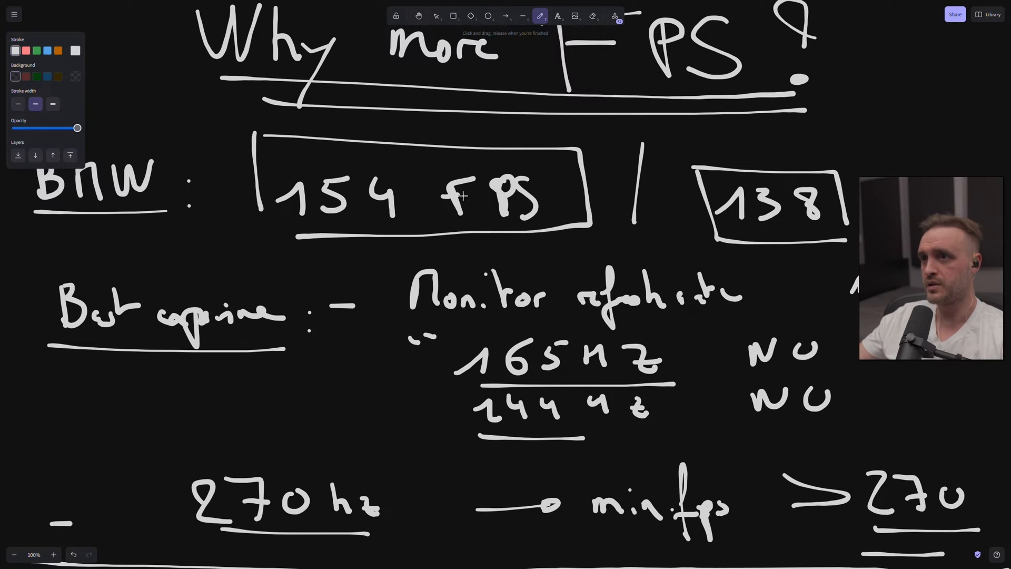
Step: Handwrite 'Linux: 154 → 120 fps' below the Input Lag note
scroll(down, 3)
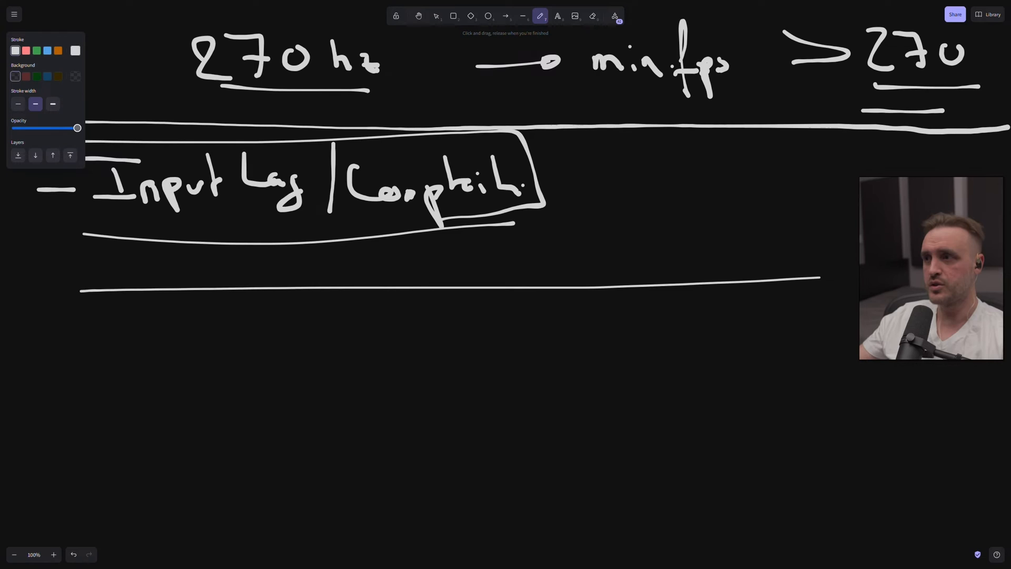
drag(97, 362, 503, 362)
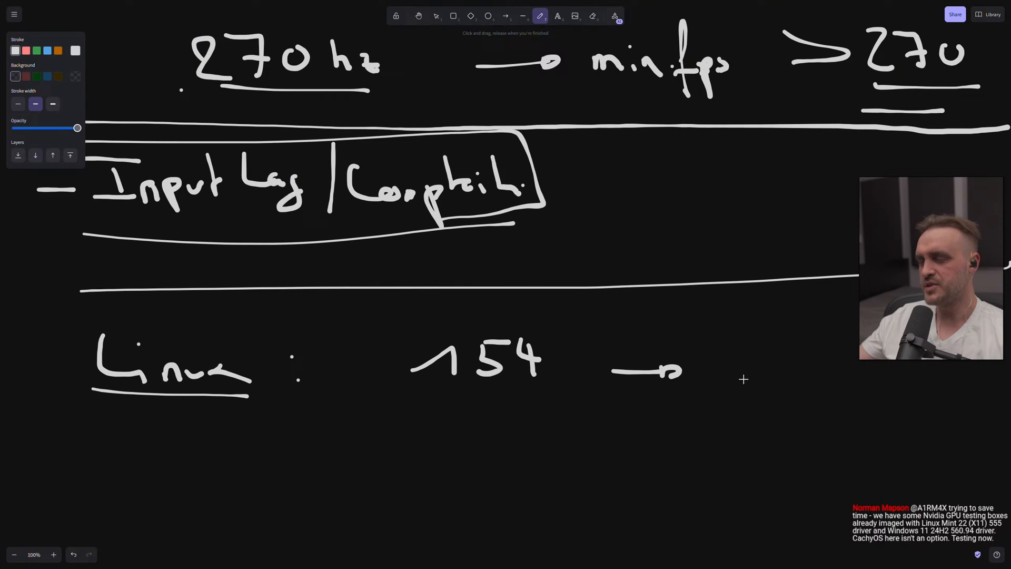
mouse_move(726, 364)
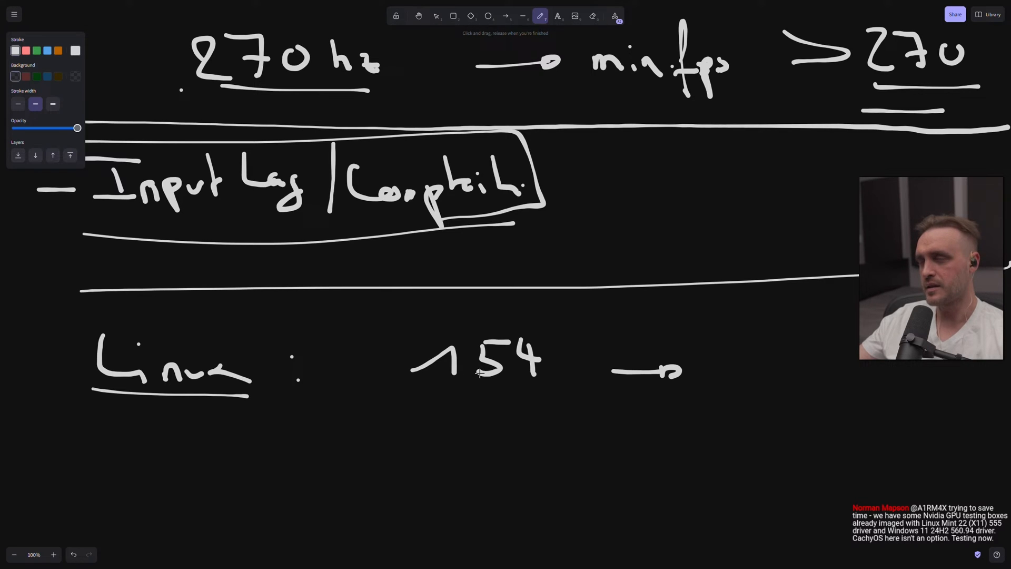
drag(735, 380, 764, 352)
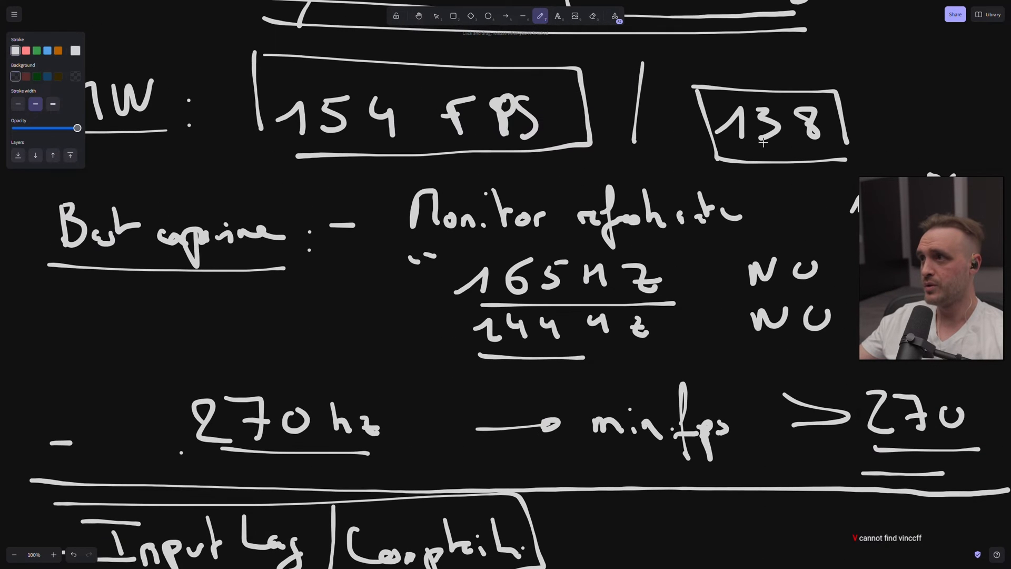
Step: Add 'Lows: 90 fps' underneath and begin the 60 Hz note
scroll(down, 3)
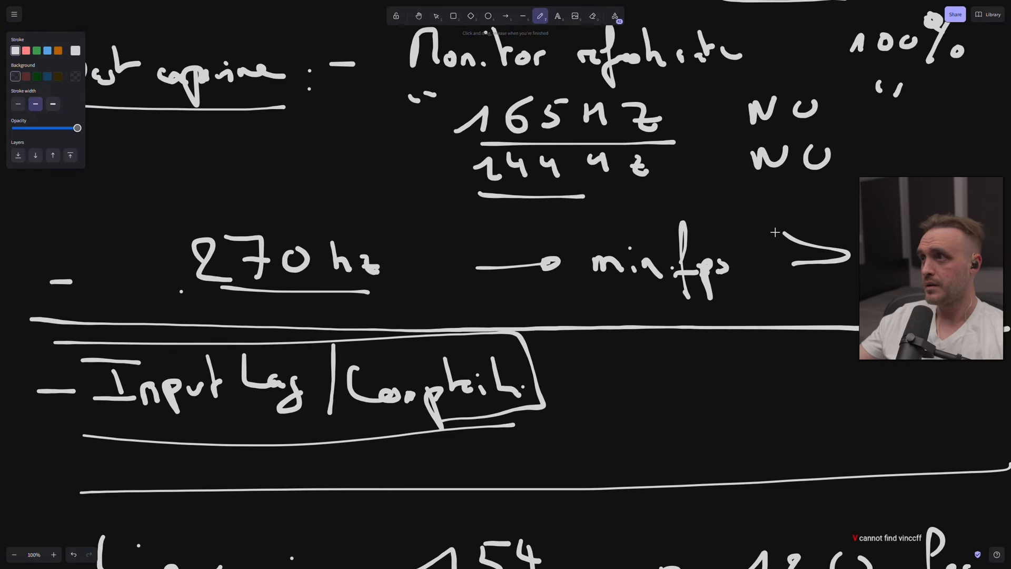
scroll(down, 3)
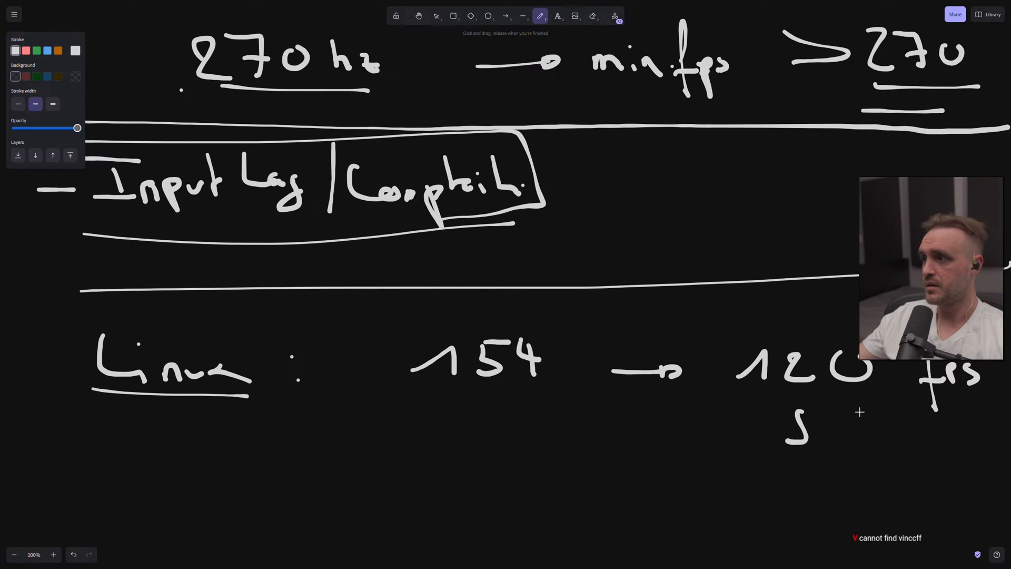
drag(839, 429, 936, 439)
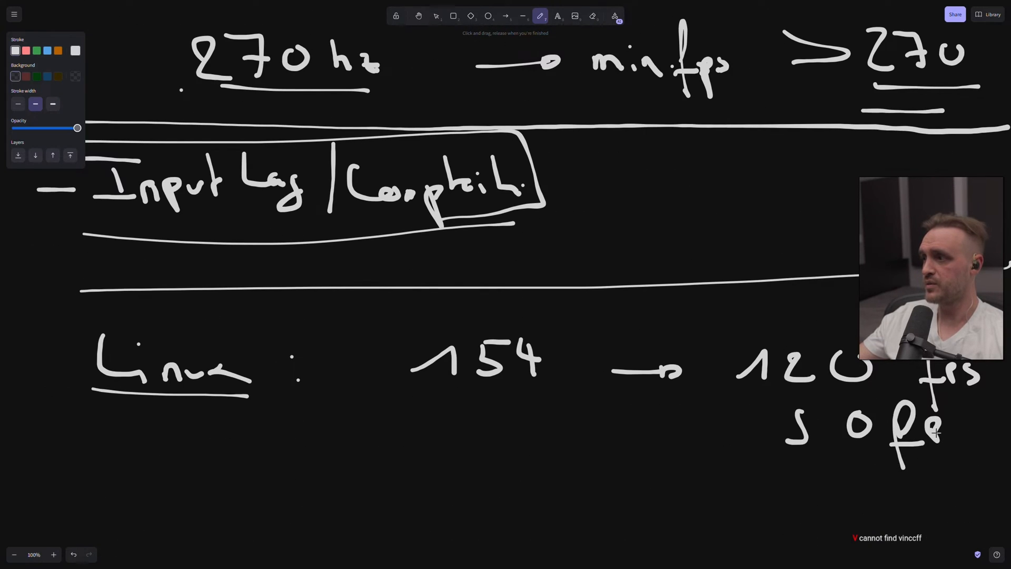
scroll(down, 3)
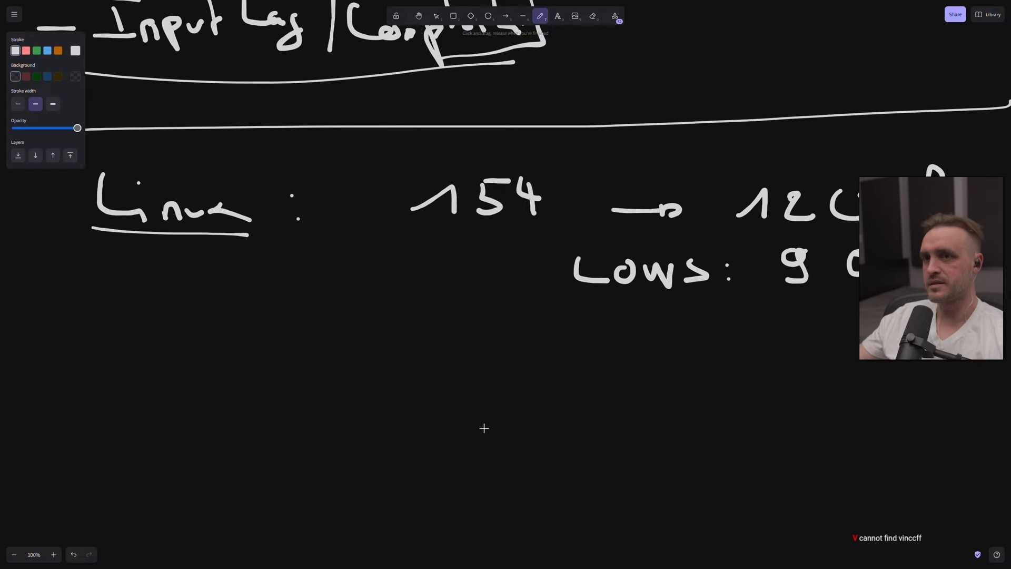
drag(361, 329, 510, 387)
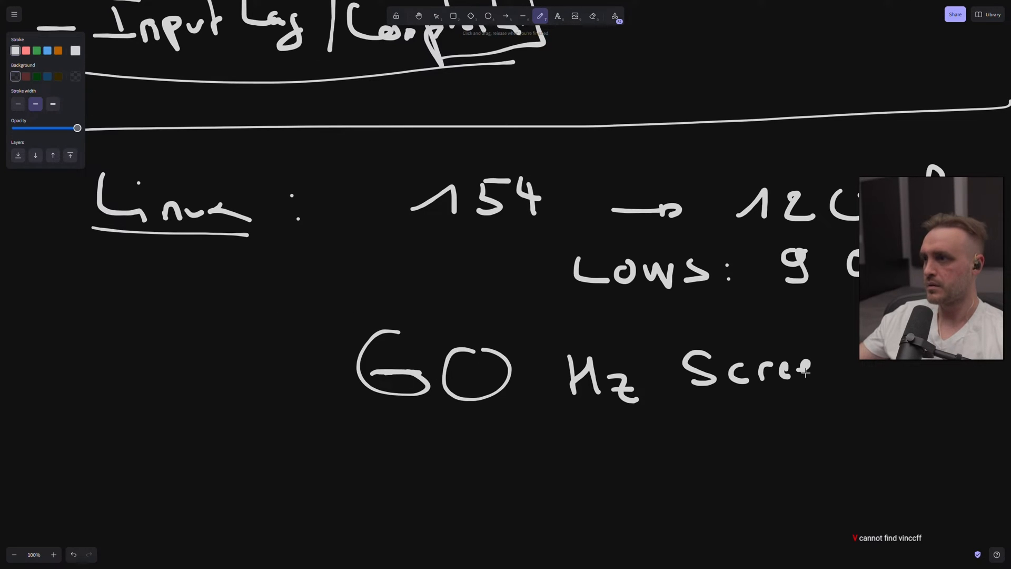
Step: Finish the underlined '60 Hz Screen!', write 'VRR nutzen → NO Nvidia' and add a line under the Lows row
drag(675, 400, 838, 398)
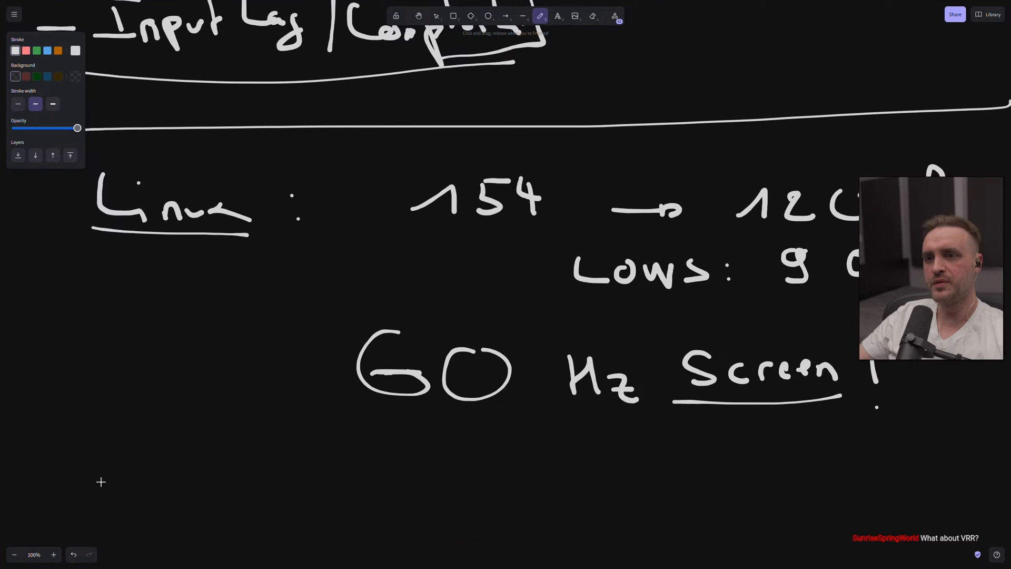
drag(113, 465, 206, 465)
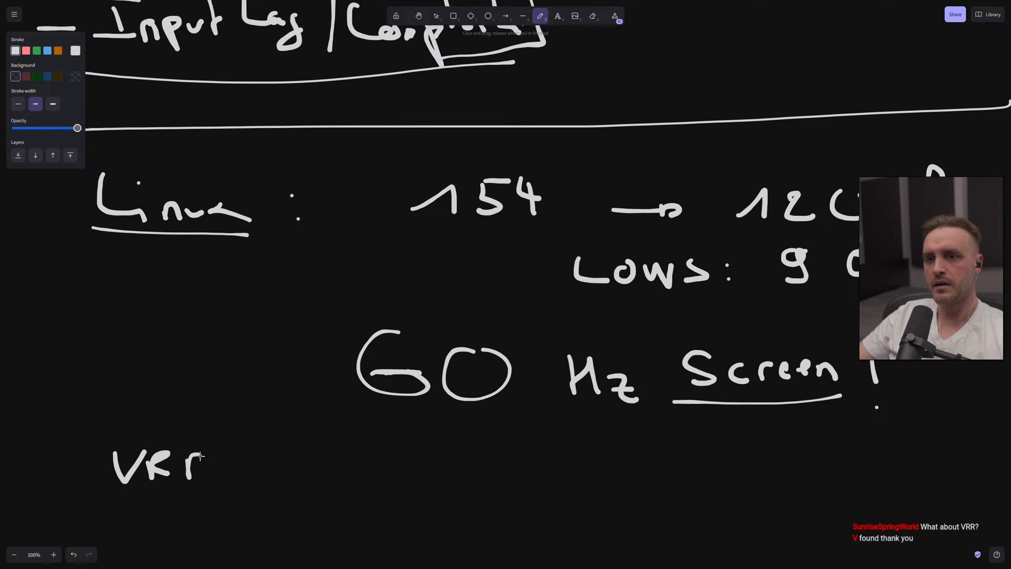
drag(270, 451, 367, 471)
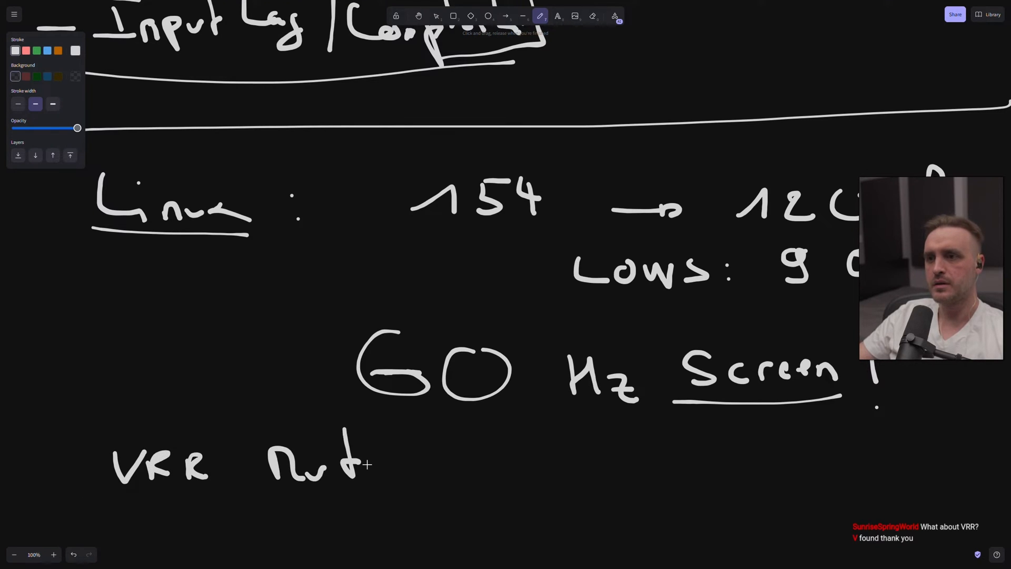
drag(368, 465, 523, 471)
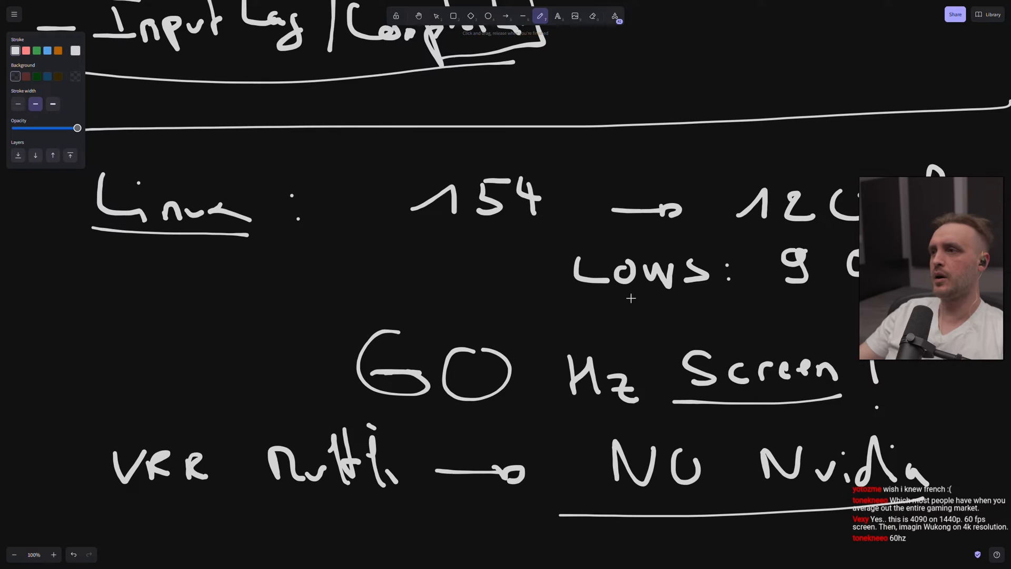
drag(423, 314, 845, 305)
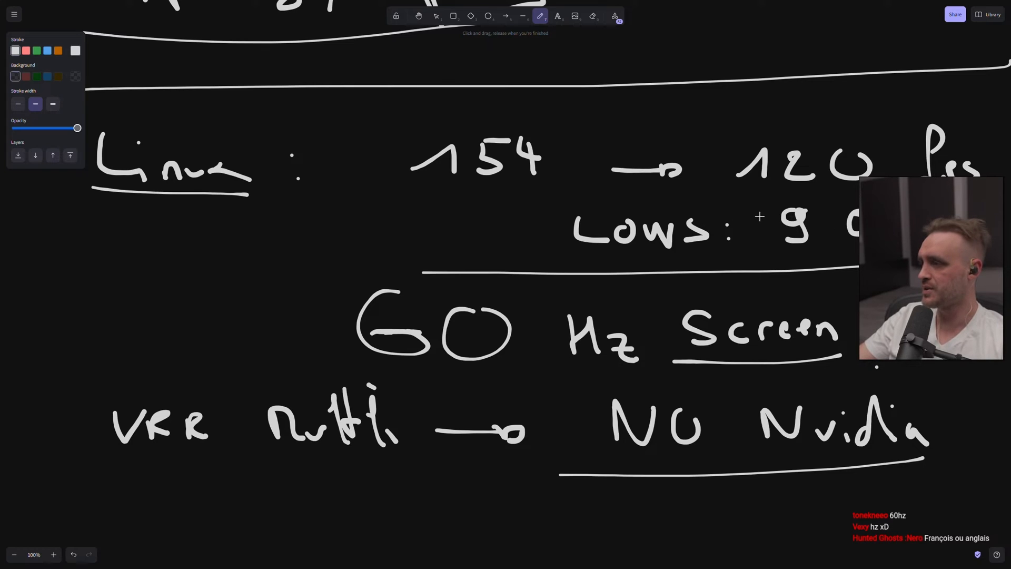
Step: Draw a vertical divider before 154 and write an underlined '3060:' label further down
drag(382, 120, 392, 230)
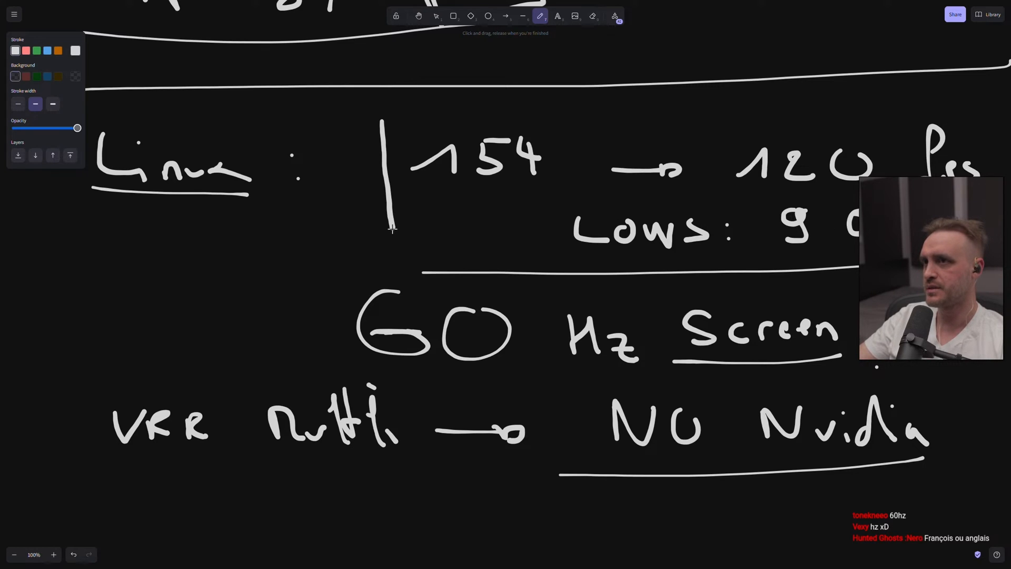
scroll(down, 3)
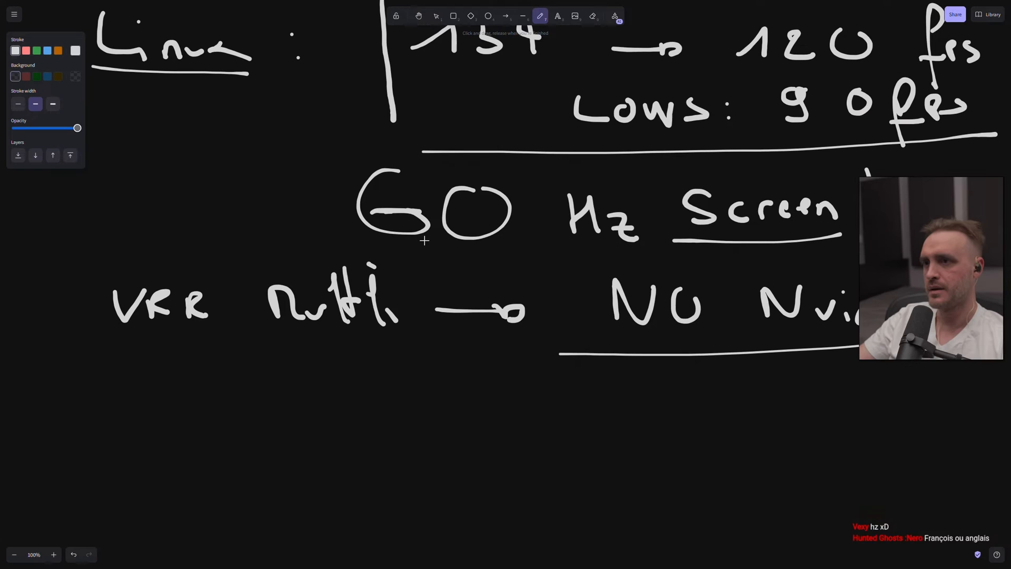
drag(136, 425, 297, 477)
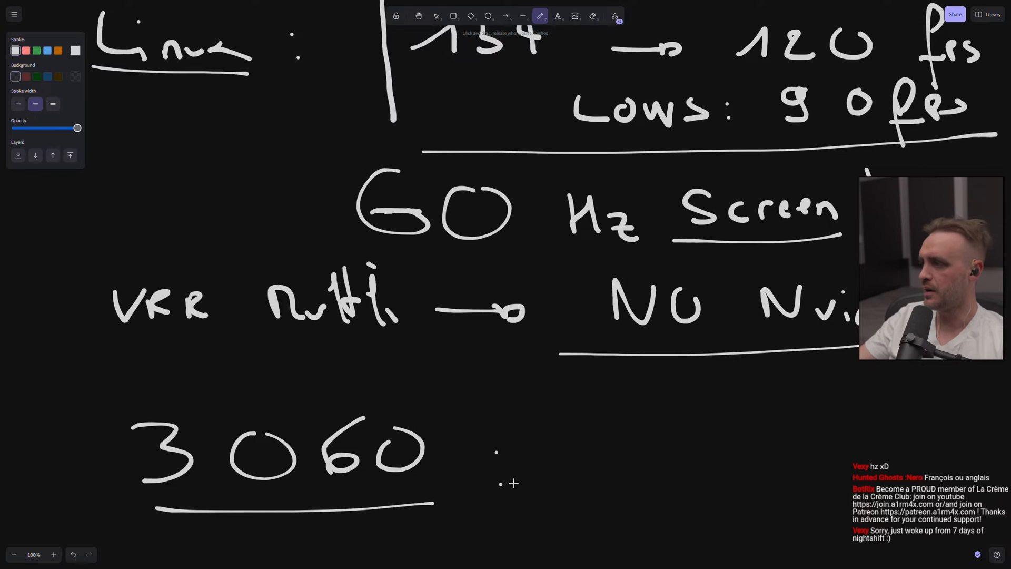
scroll(down, 3)
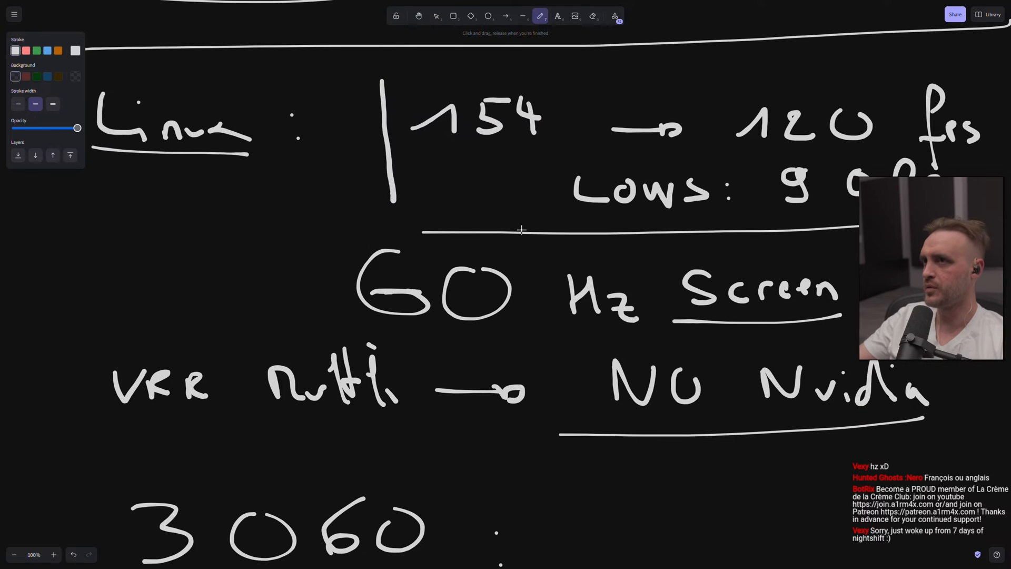
scroll(down, 3)
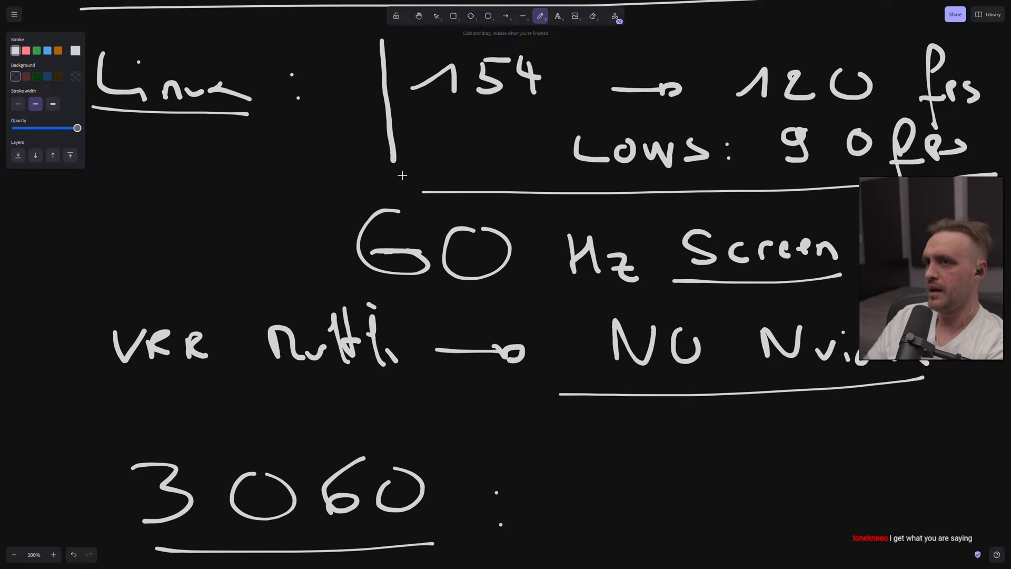
Step: Draw an arrow below the Win vs Linux heading and write an underlined '60 fps' note
click(592, 15)
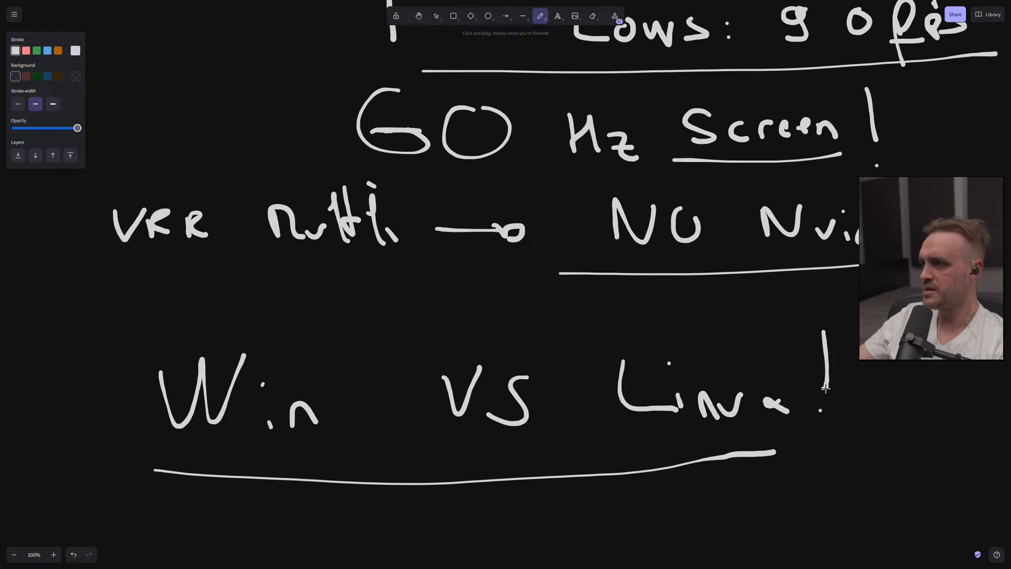
scroll(down, 3)
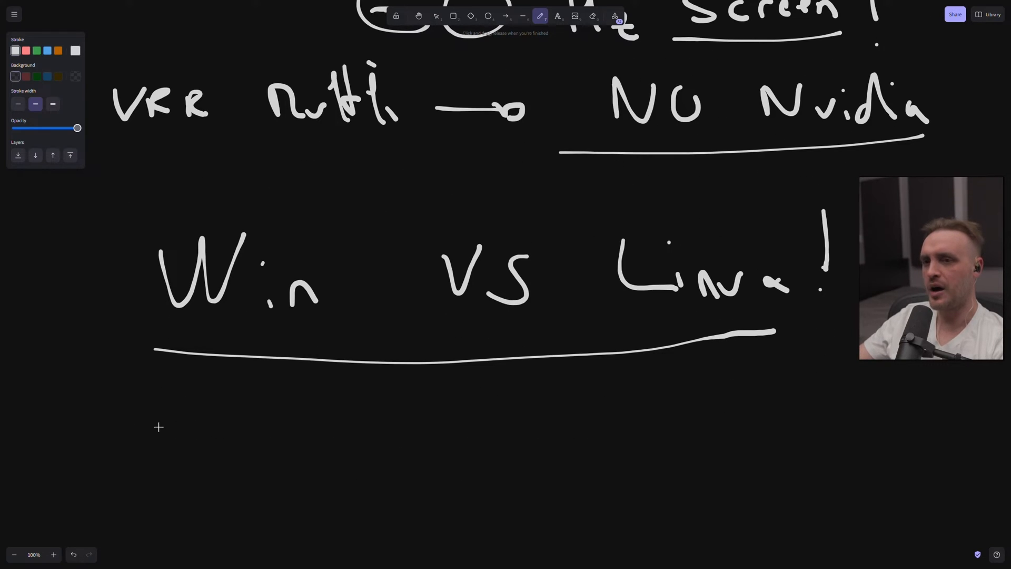
drag(116, 403, 170, 448)
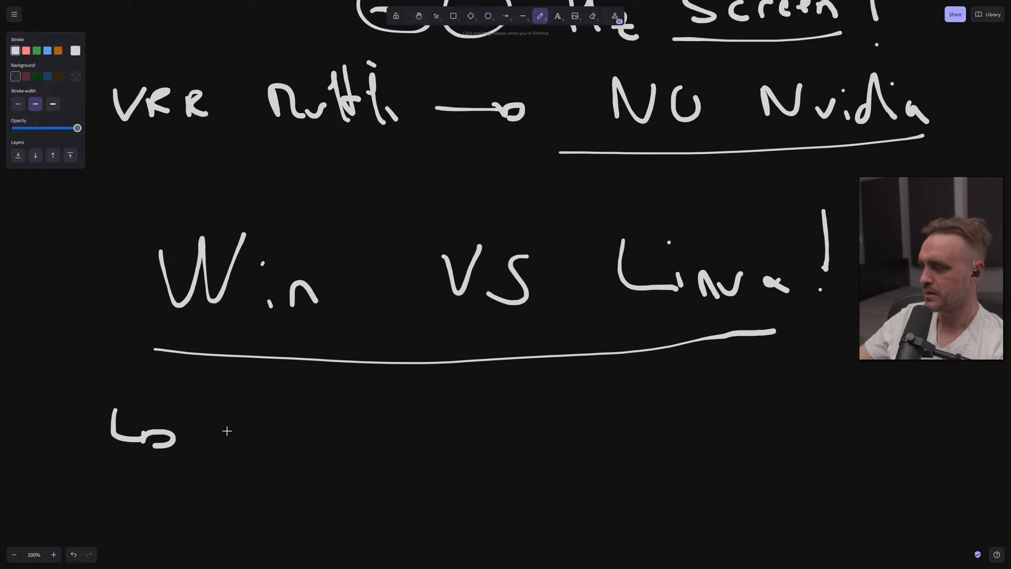
mouse_move(282, 421)
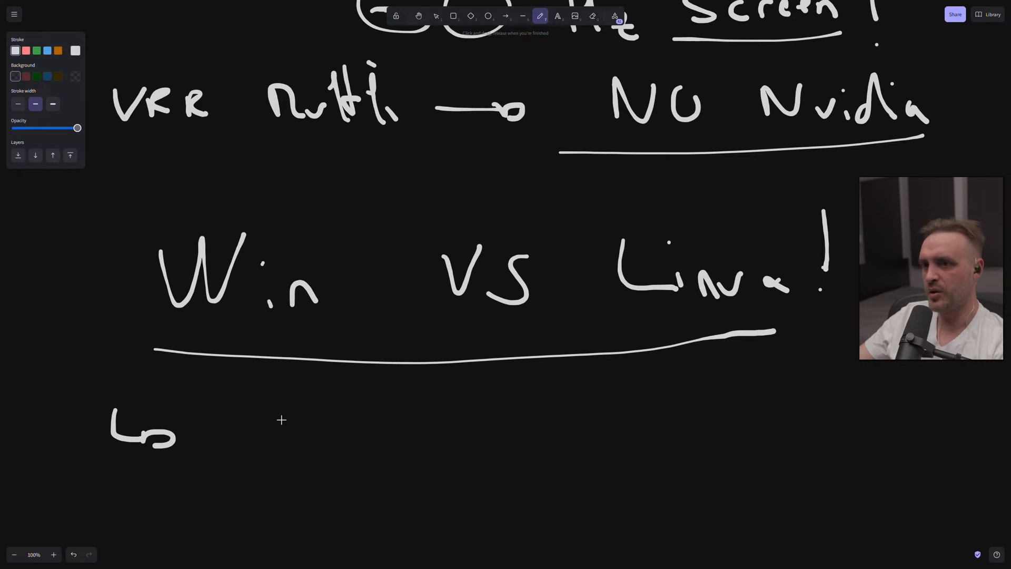
drag(270, 413, 329, 413)
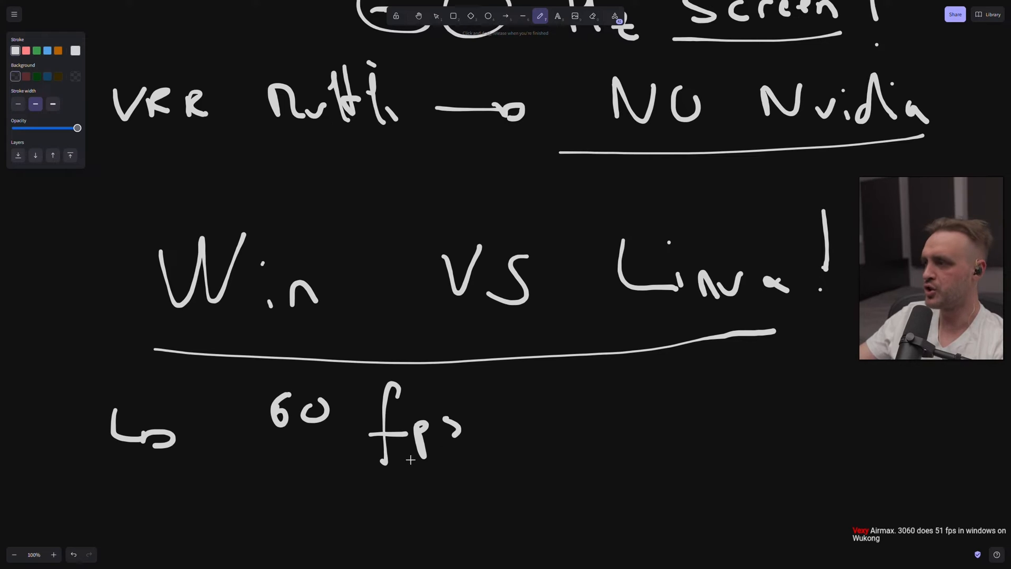
drag(264, 455, 511, 455)
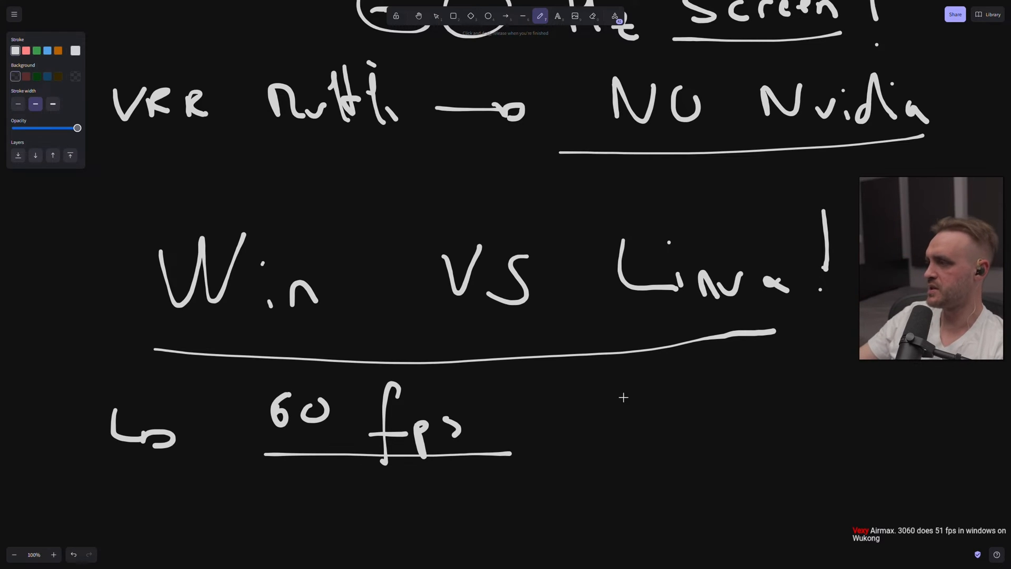
scroll(down, 3)
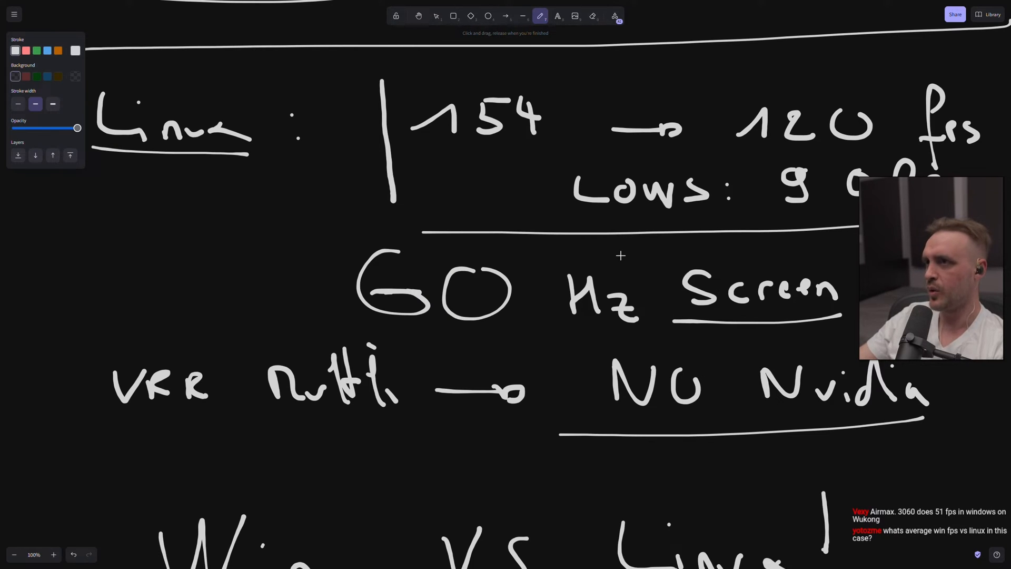
mouse_move(658, 240)
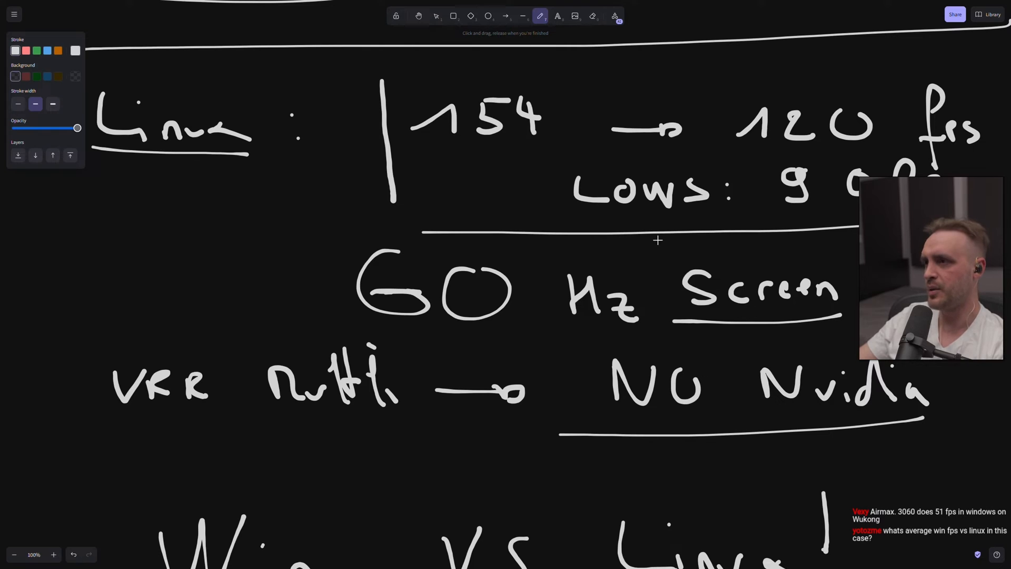
mouse_move(784, 256)
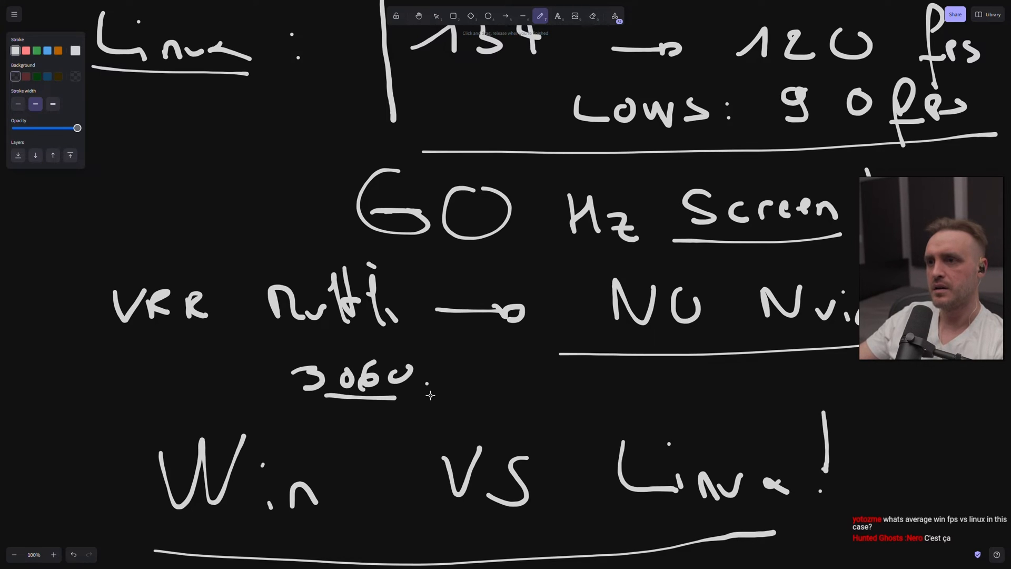
mouse_move(524, 374)
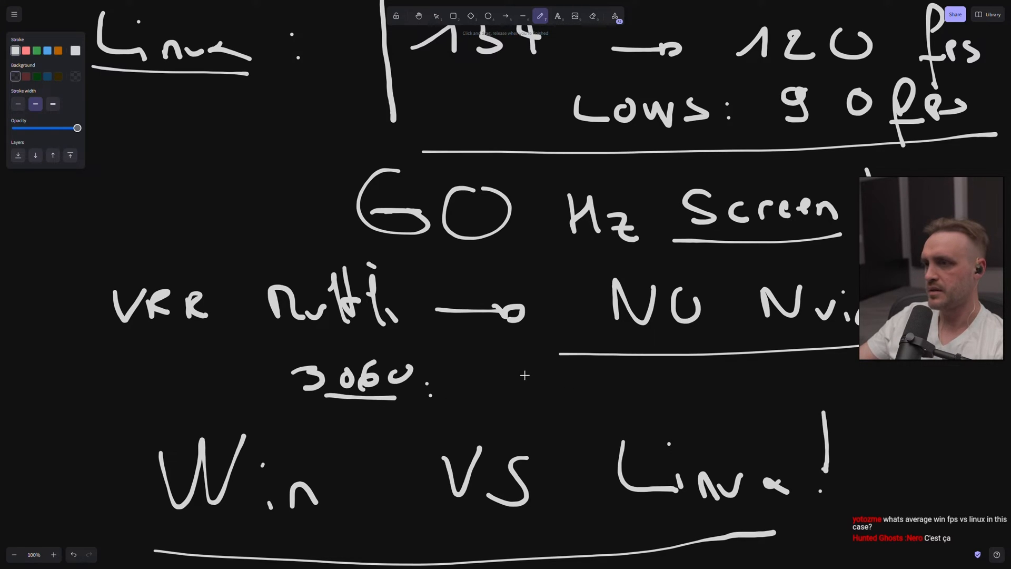
Step: Complete the 3060 line as '51 Win → 41 Linux' and underline the Linux figure
drag(509, 384, 652, 384)
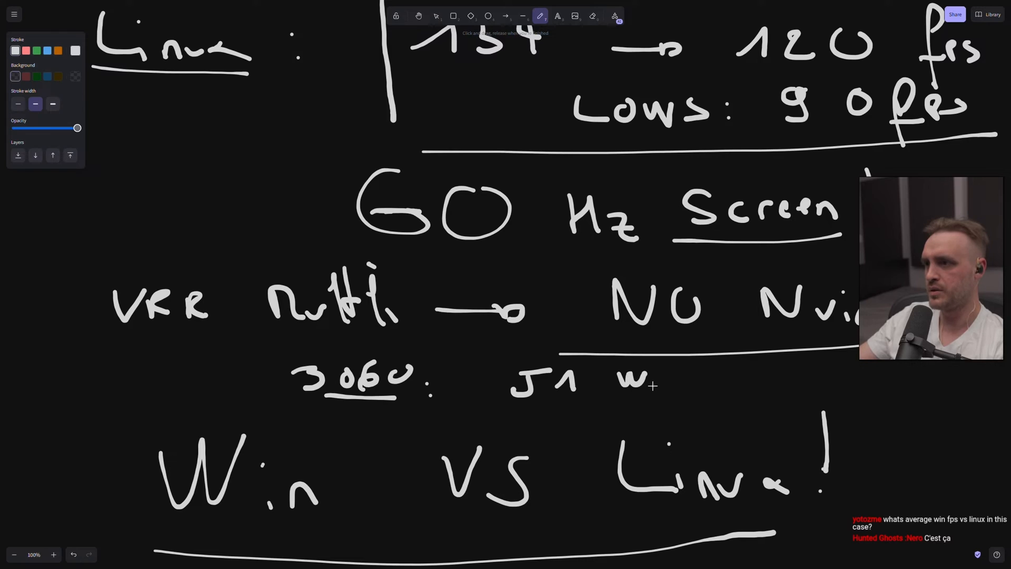
drag(626, 384, 761, 384)
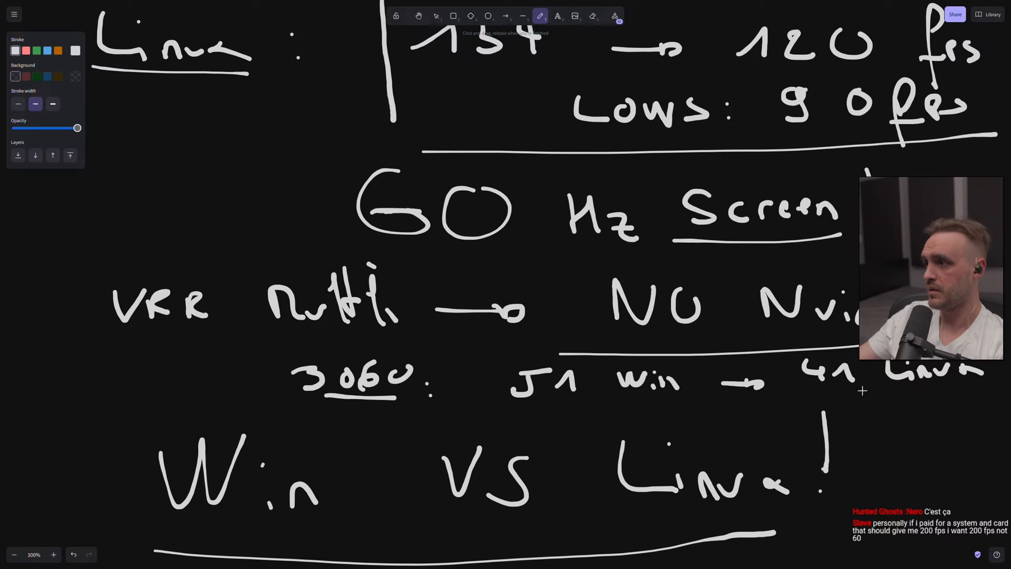
drag(826, 392, 974, 387)
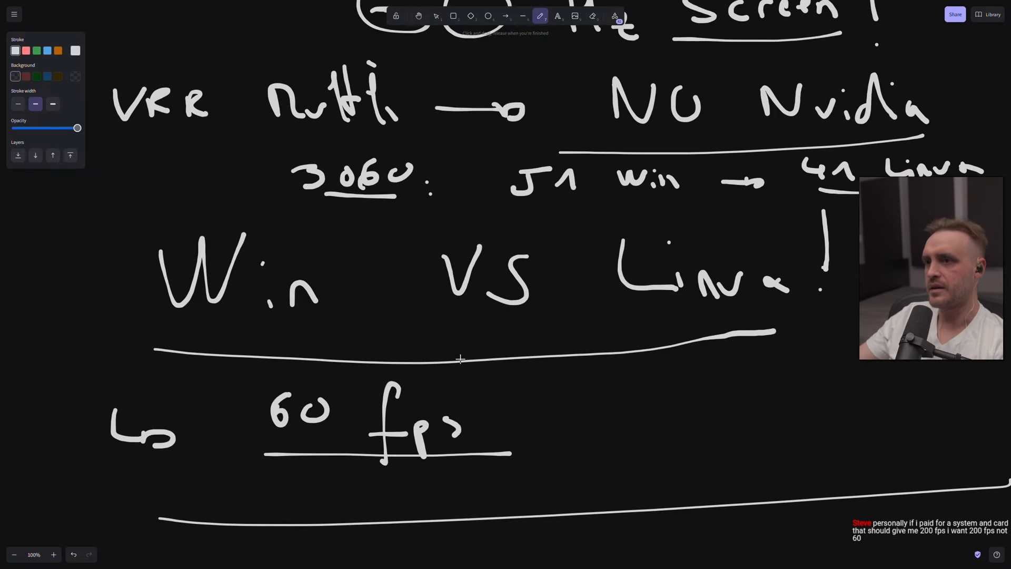
Step: Erase the 60 fps note and stray lines, then draw a long divider above the Win vs Linux heading
drag(549, 358, 503, 509)
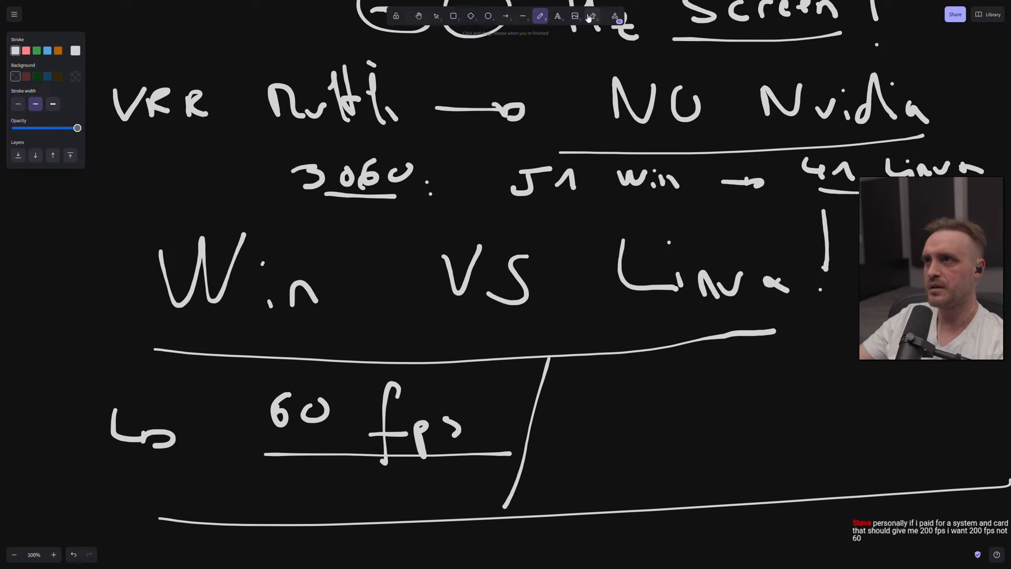
click(591, 15)
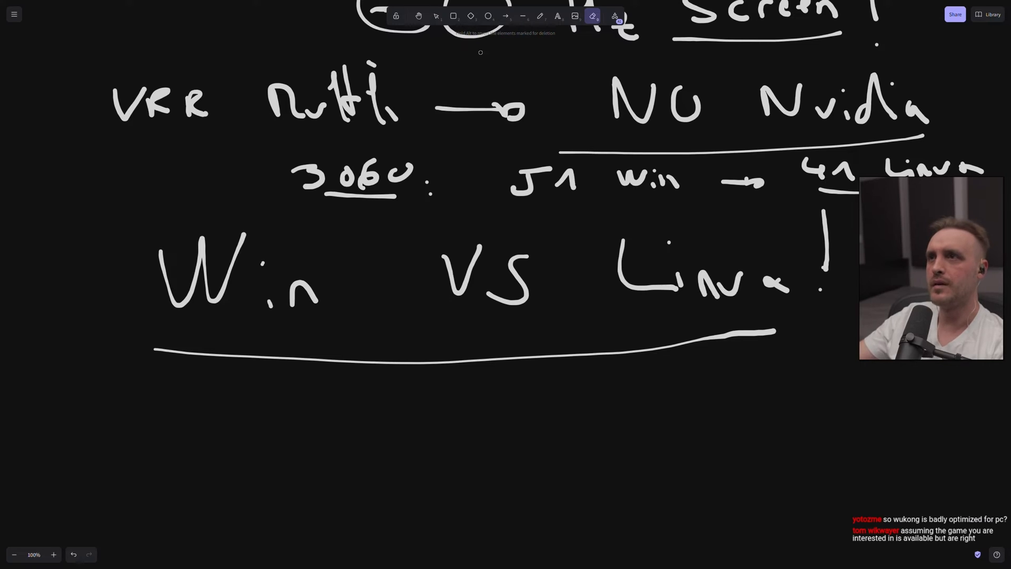
click(540, 16)
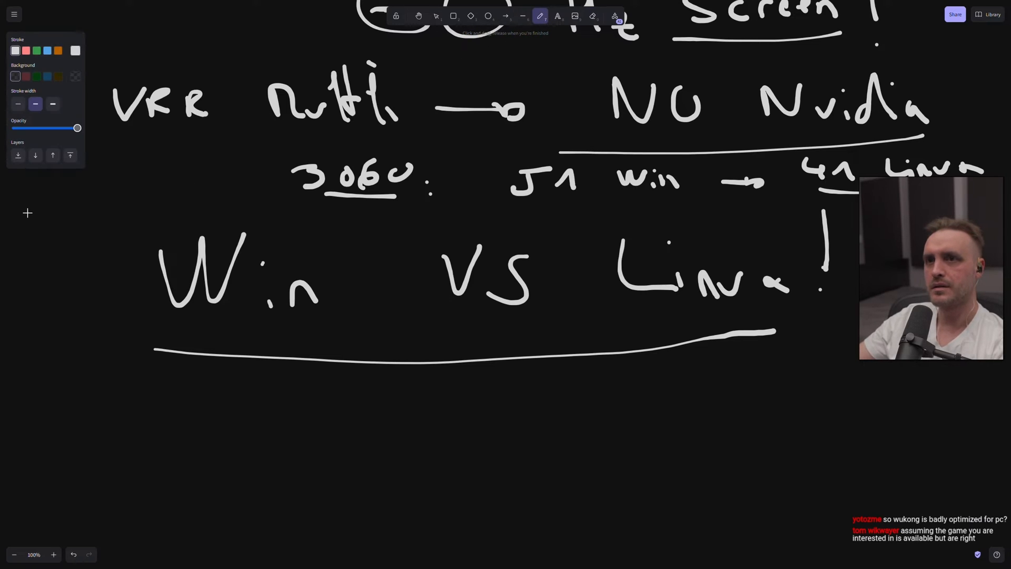
drag(29, 212, 852, 227)
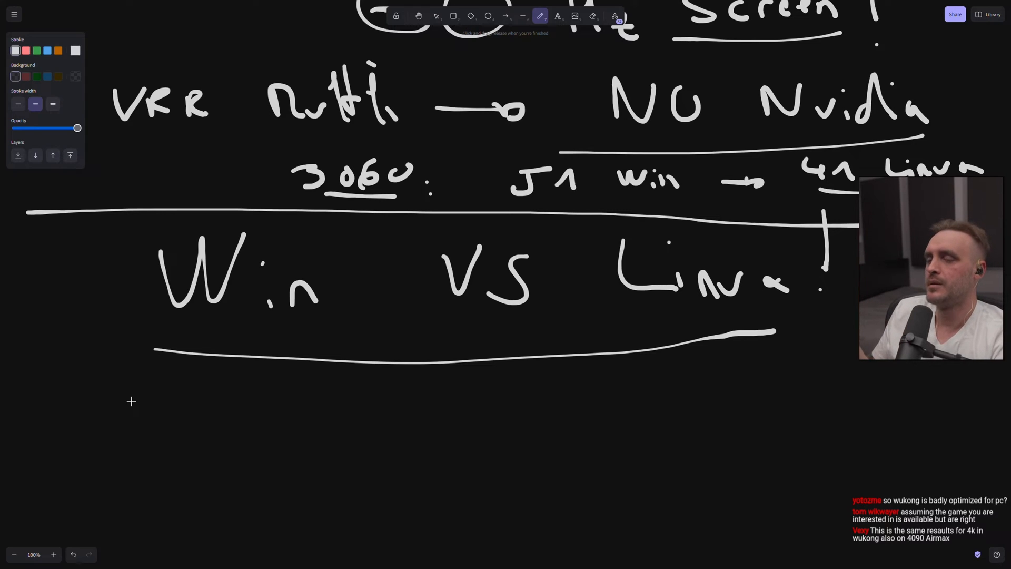
mouse_move(98, 380)
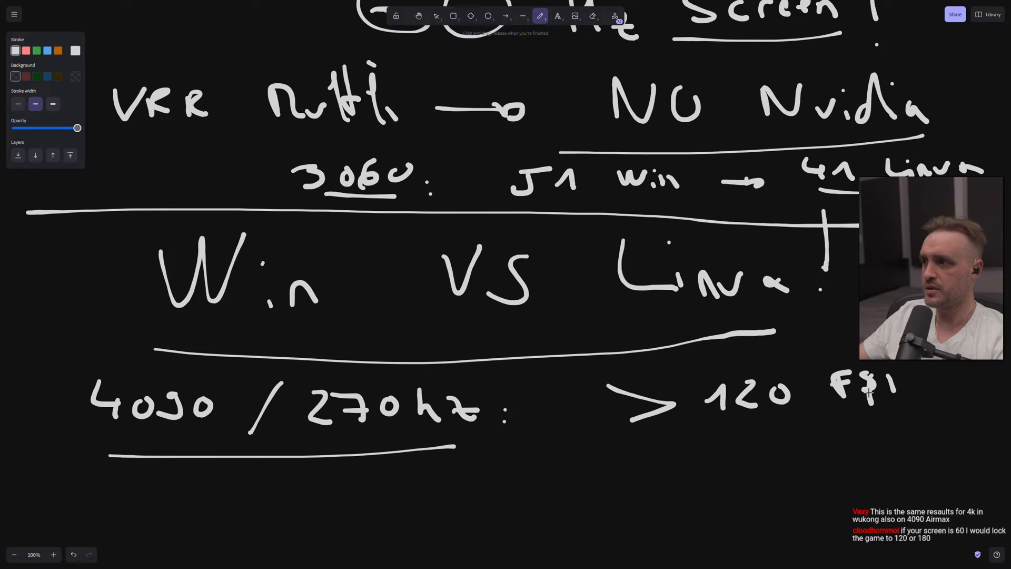
Step: Handwrite '4090 / 270hz: > 120 FPS' with the 120 FPS target boxed and underlined
drag(703, 426, 910, 419)
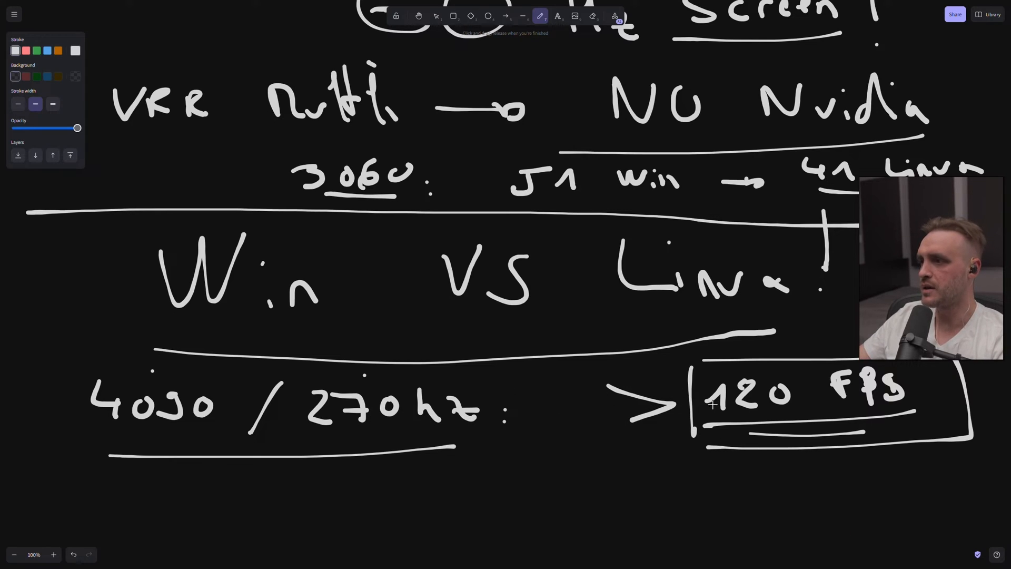
scroll(down, 3)
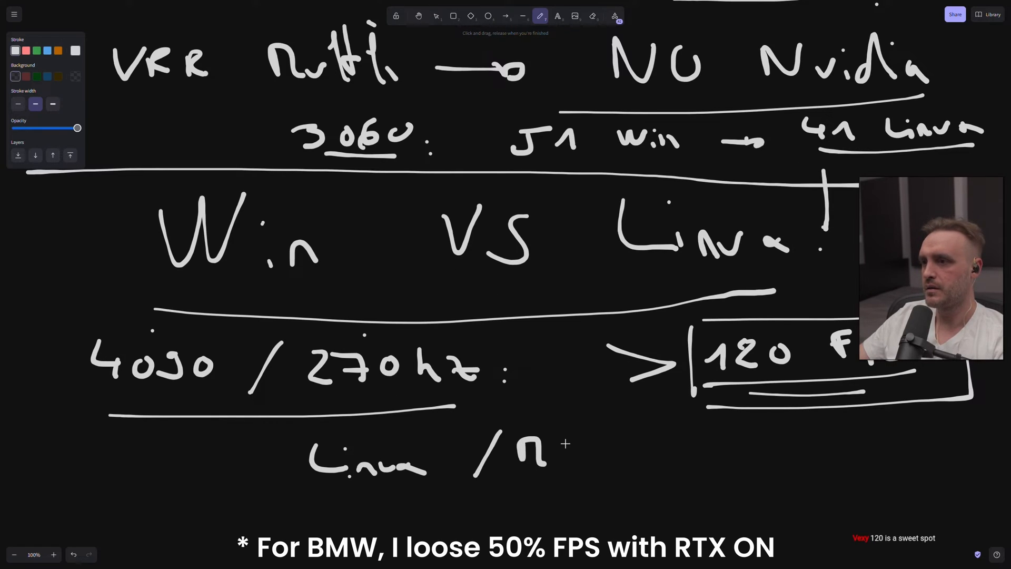
Step: Start handwriting a Linux line below the 4090 note, then move up to review earlier notes
drag(542, 445, 633, 471)
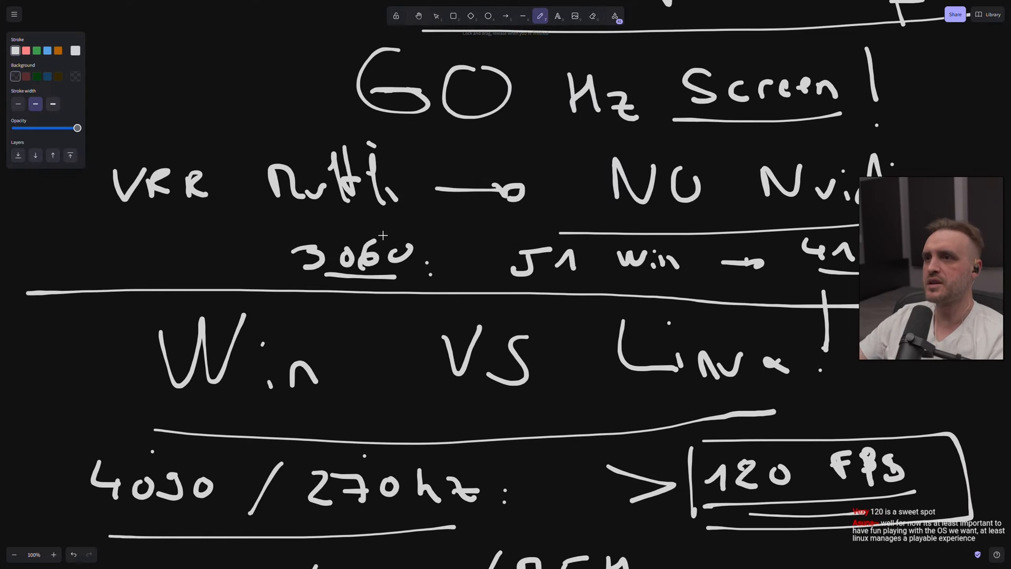
mouse_move(635, 286)
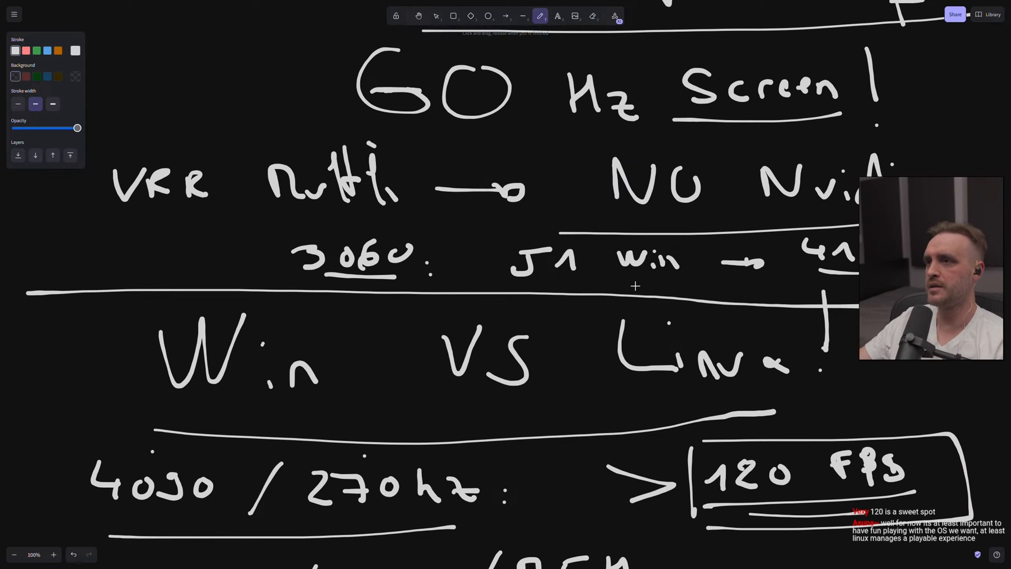
scroll(down, 3)
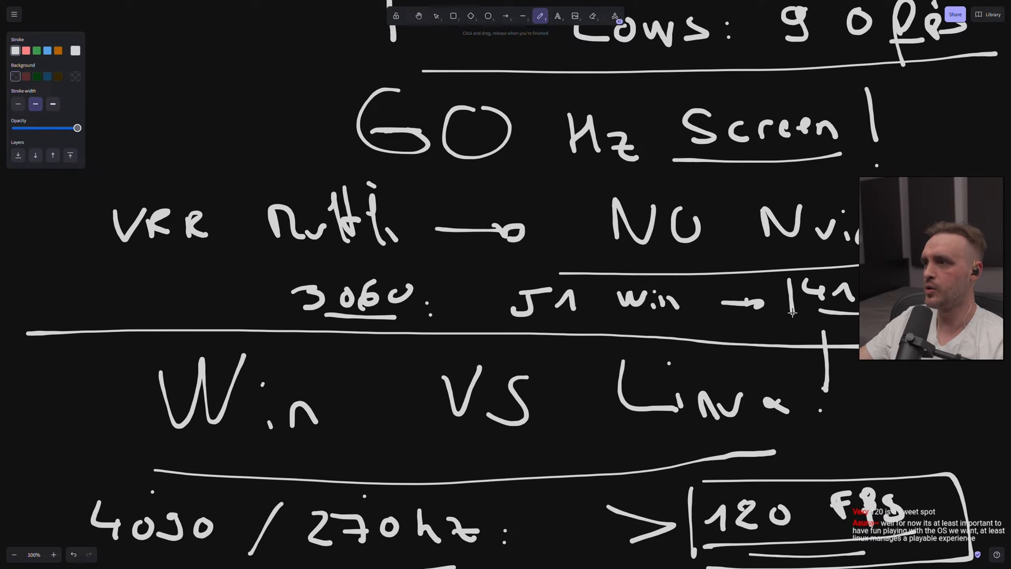